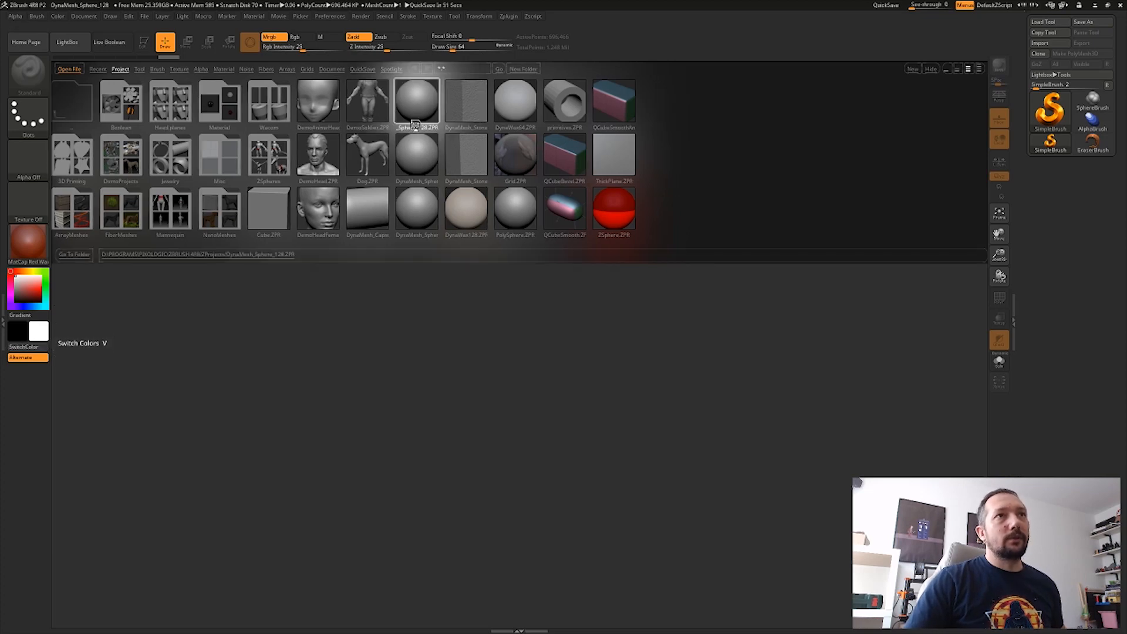
# Step: Load the DynaMesh sphere project from LightBox as an egg-shaped head base
pyautogui.doubleClick(415, 100)
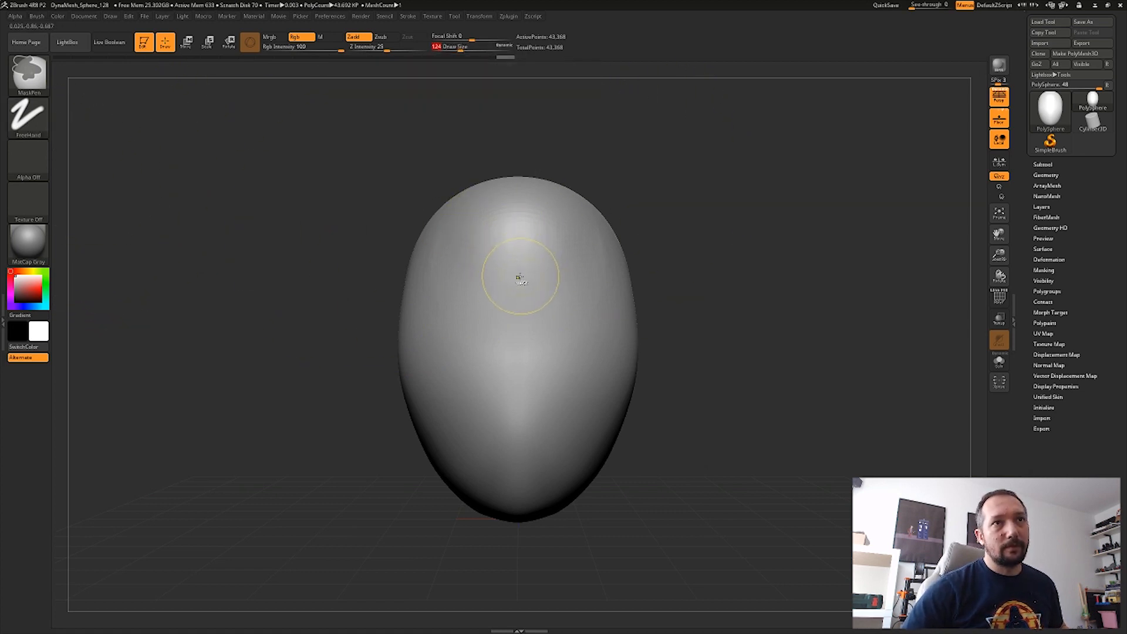
# Step: Paint a MaskPen mask over the crown and orbit to check the masked area
pyautogui.moveTo(517, 281); pyautogui.dragTo(464, 224)
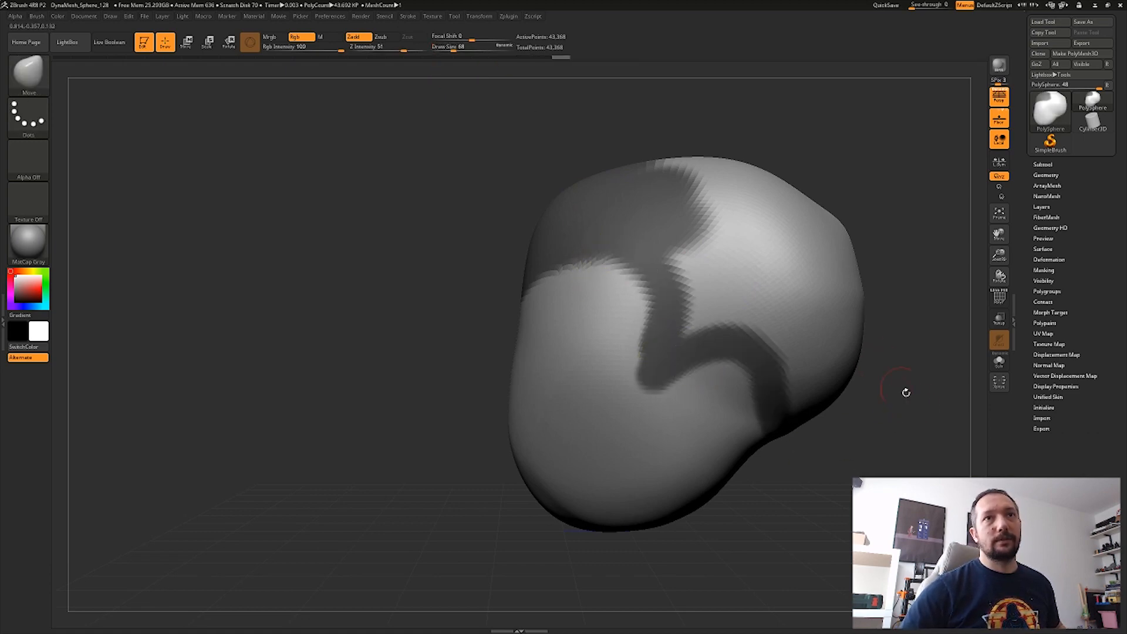
pyautogui.moveTo(906, 392); pyautogui.dragTo(532, 401)
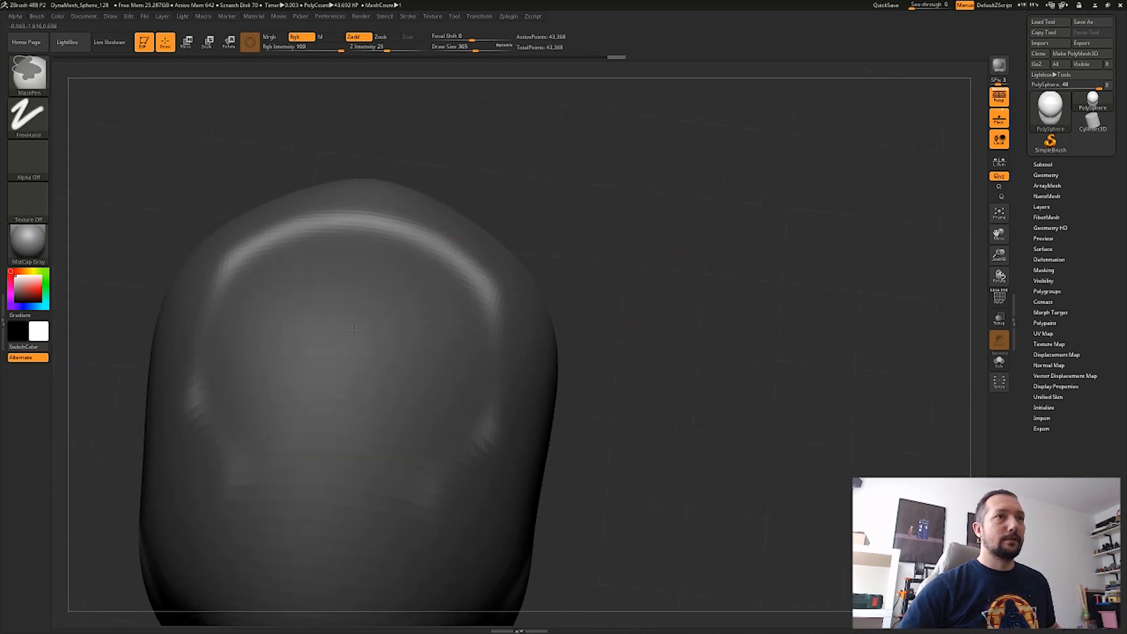
pyautogui.moveTo(403, 370)
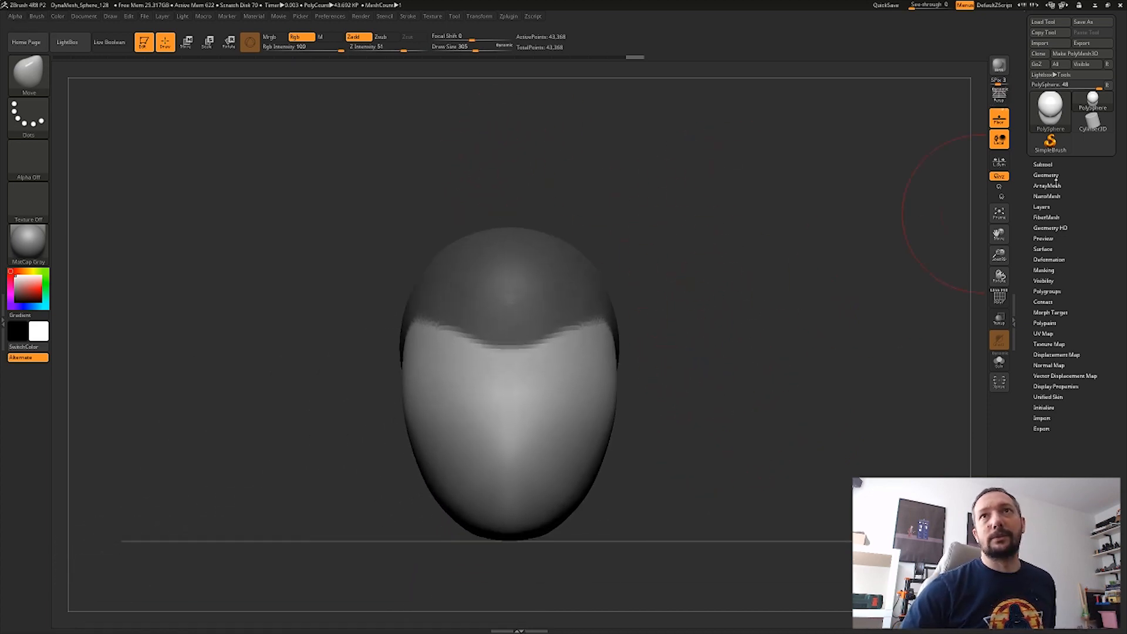
# Step: Extract the masked crown as its own hair-cap shell subtool
pyautogui.click(1037, 164)
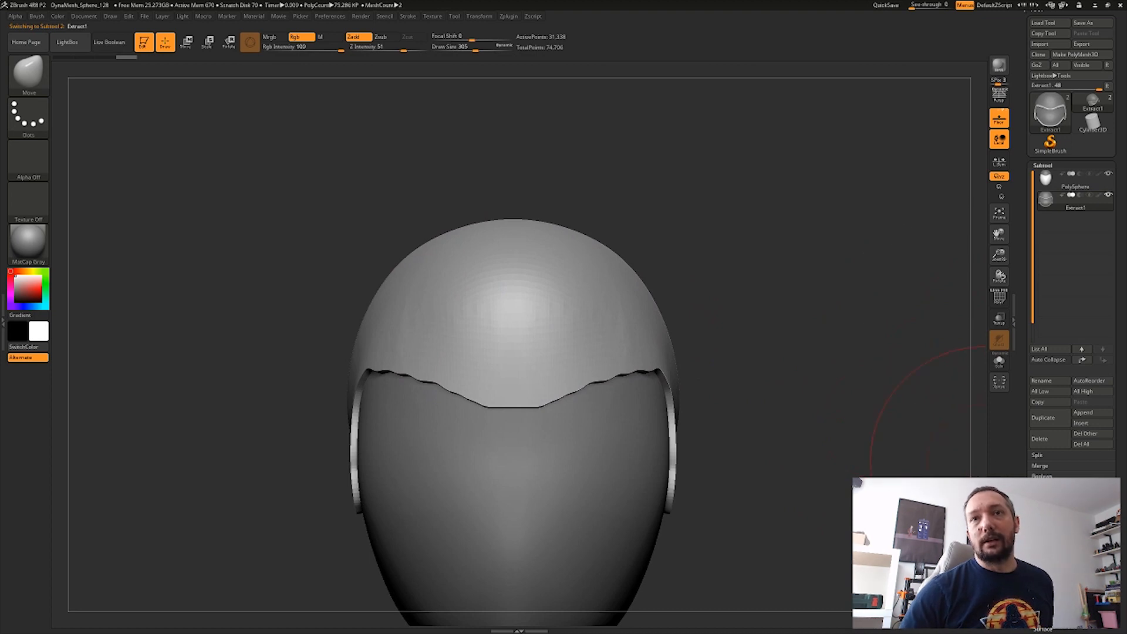
pyautogui.click(1043, 181)
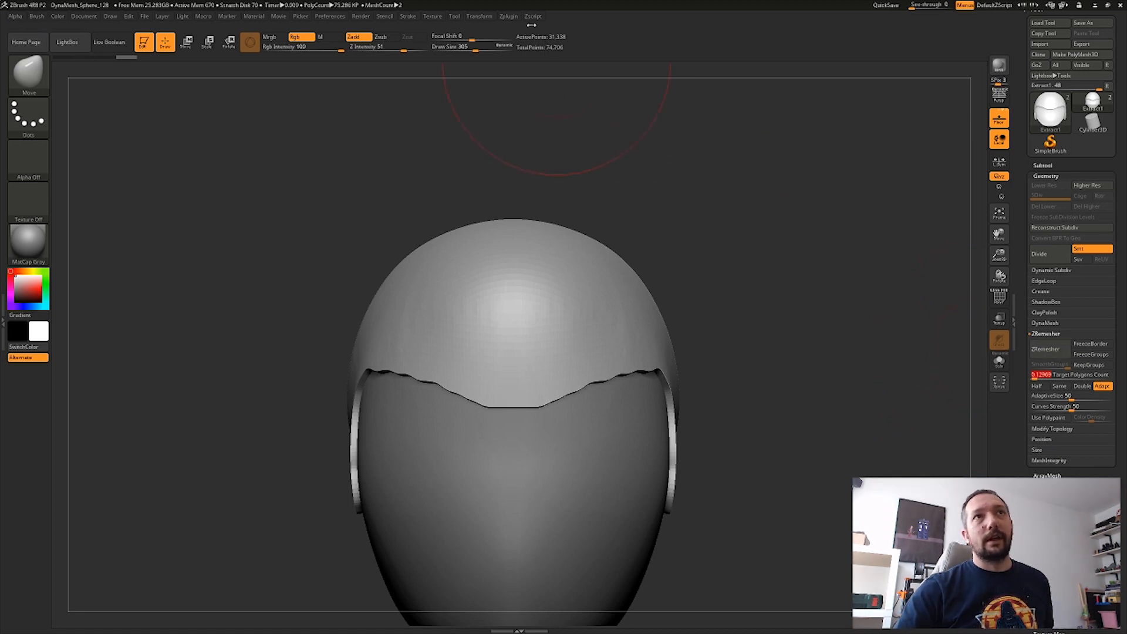
pyautogui.moveTo(605, 114)
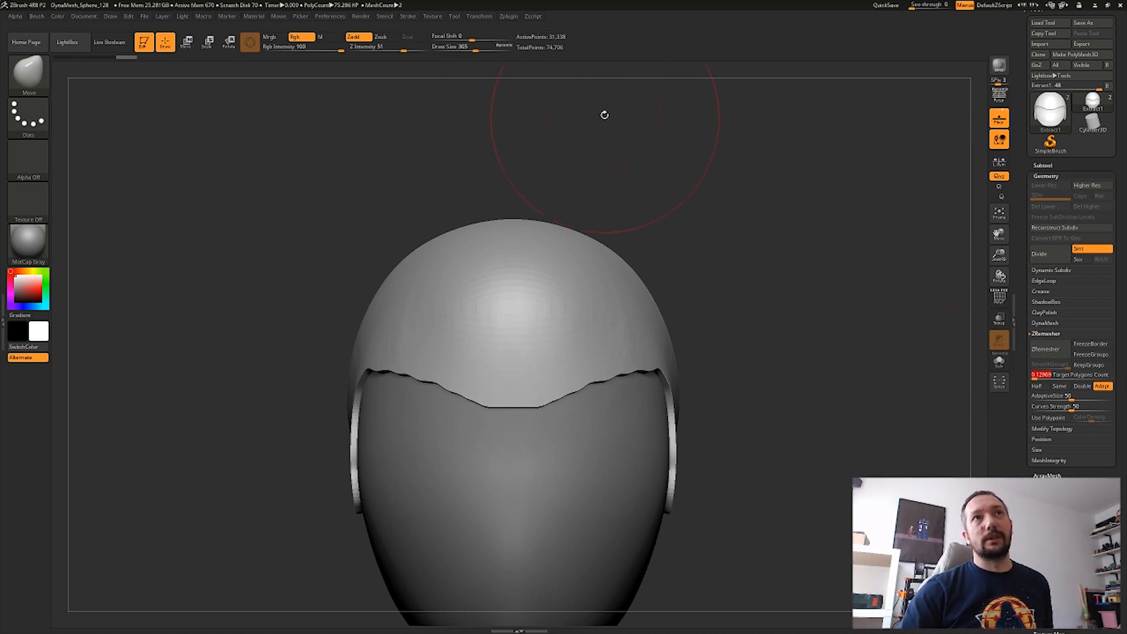
# Step: Set the target polygon count and ZRemesh the cap into a low-poly shell
pyautogui.click(1043, 348)
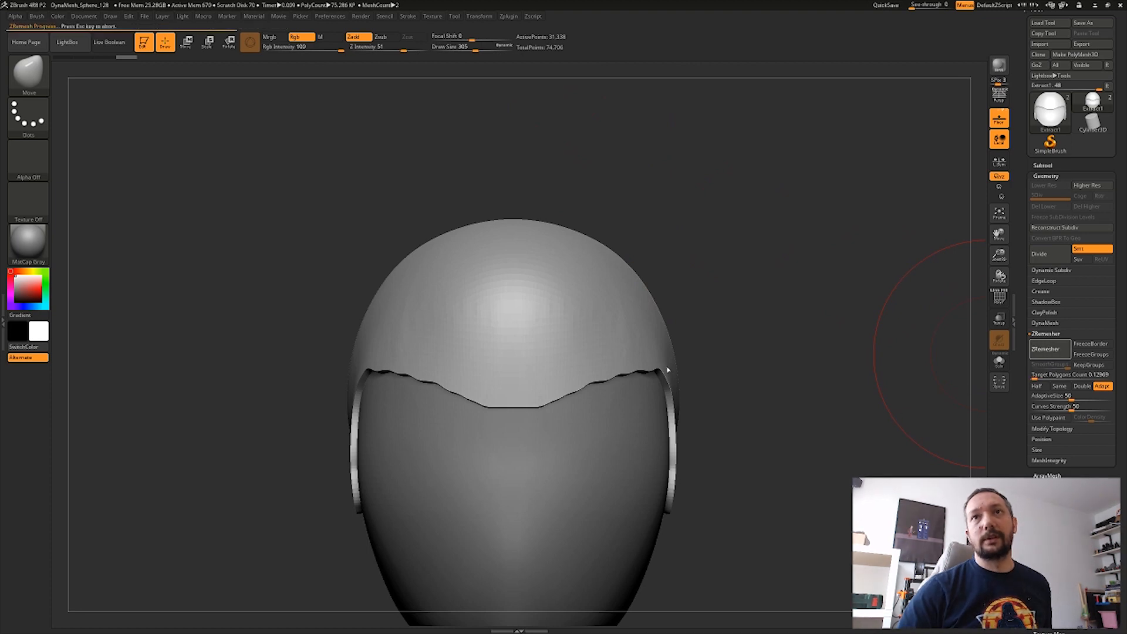
pyautogui.click(1049, 349)
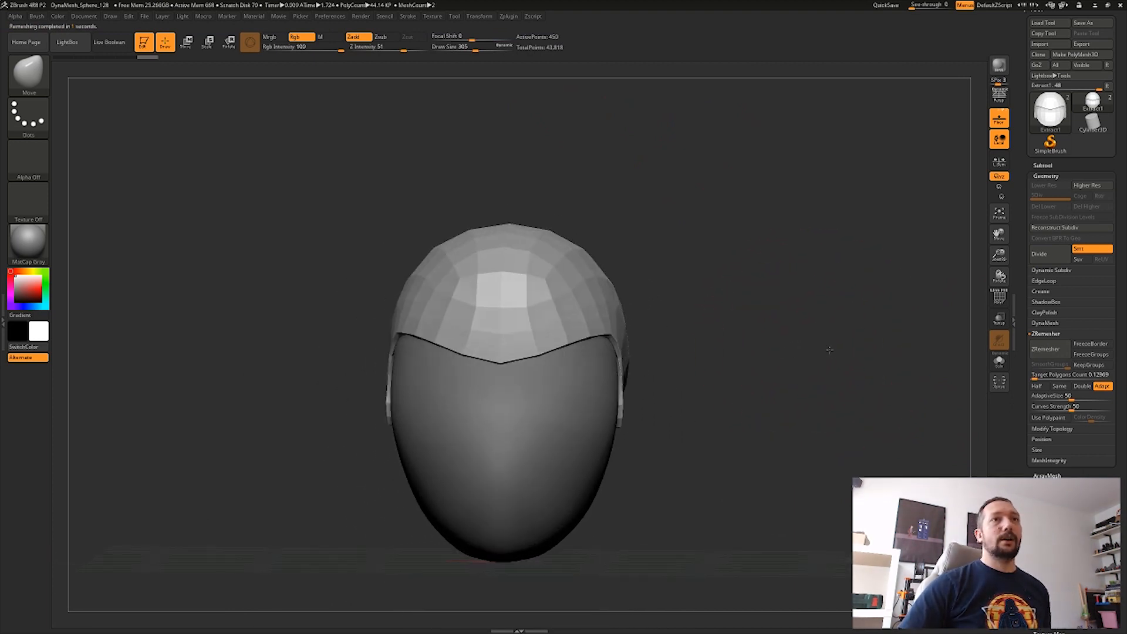
pyautogui.click(28, 74)
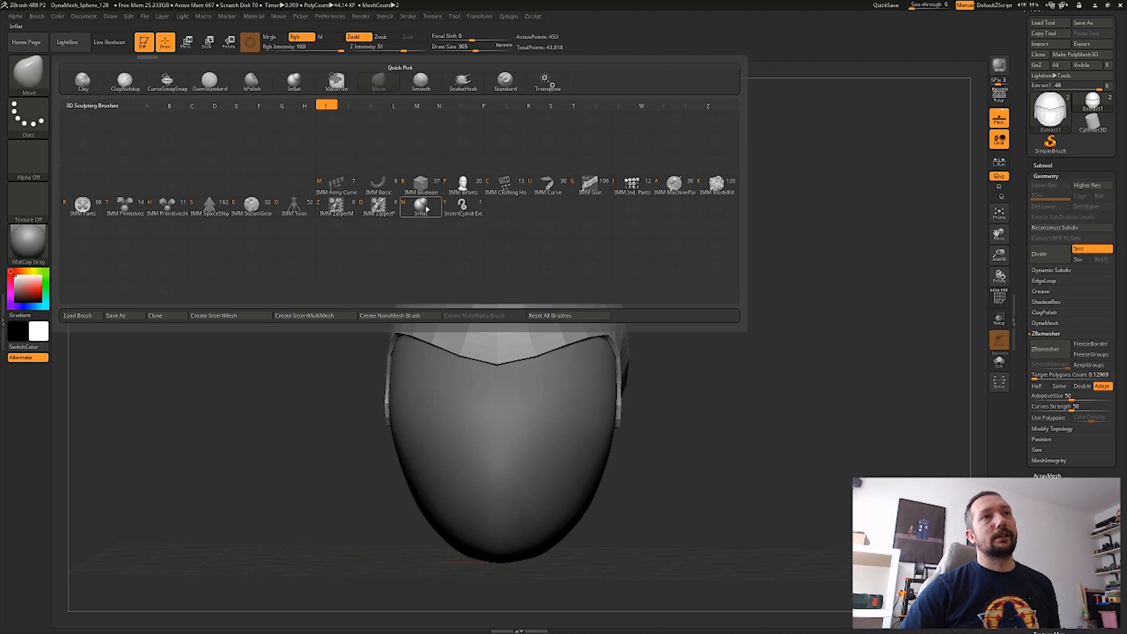
# Step: Thicken the remeshed hair cap with the Inflat brush
pyautogui.click(419, 203)
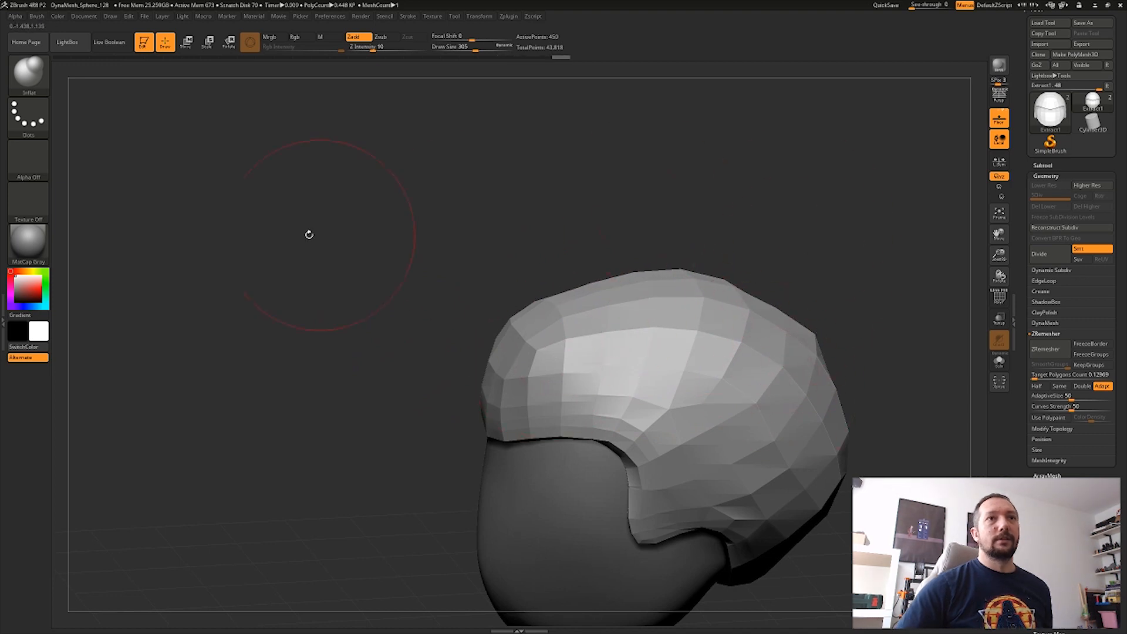
pyautogui.moveTo(309, 234); pyautogui.dragTo(921, 308)
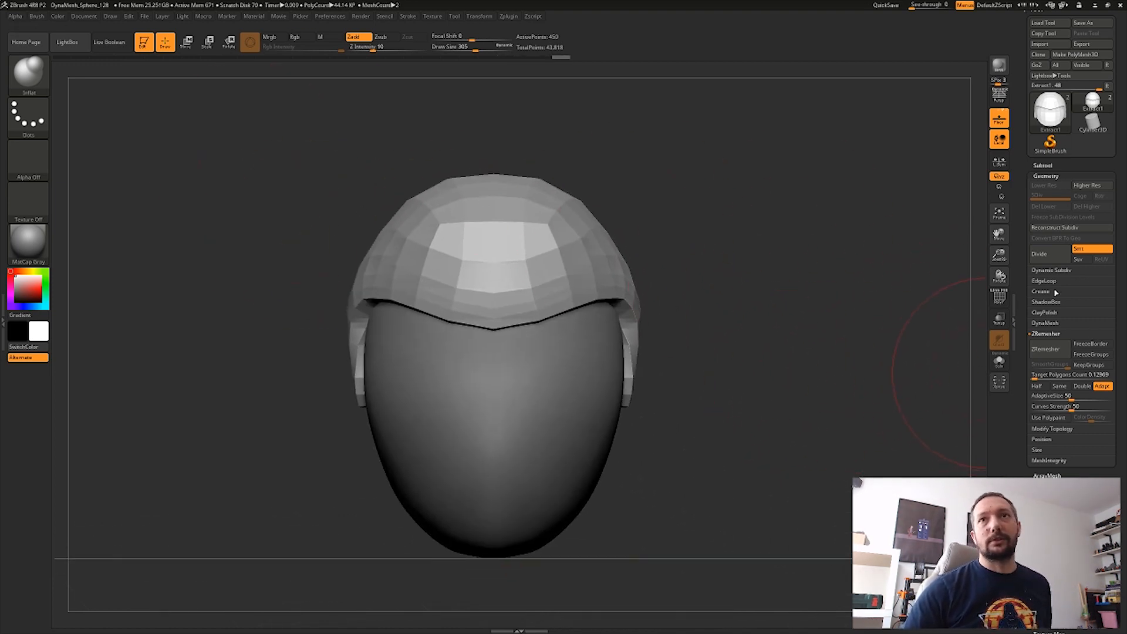
# Step: Divide the hair cap geometry repeatedly toward subdivision level 4
pyautogui.click(1040, 254)
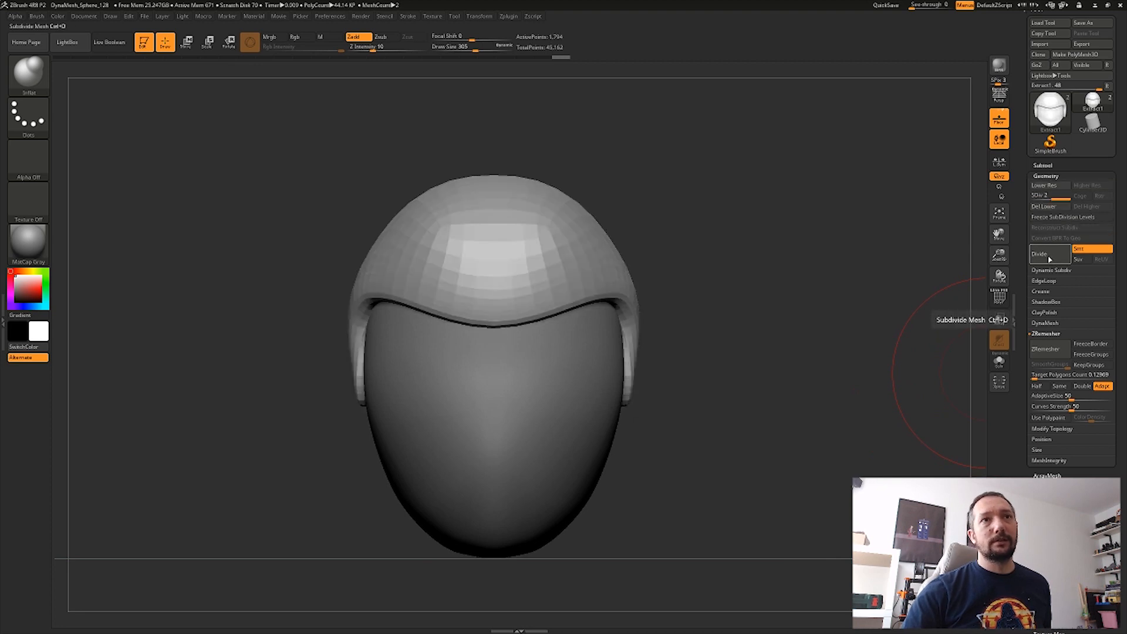
pyautogui.click(1044, 253)
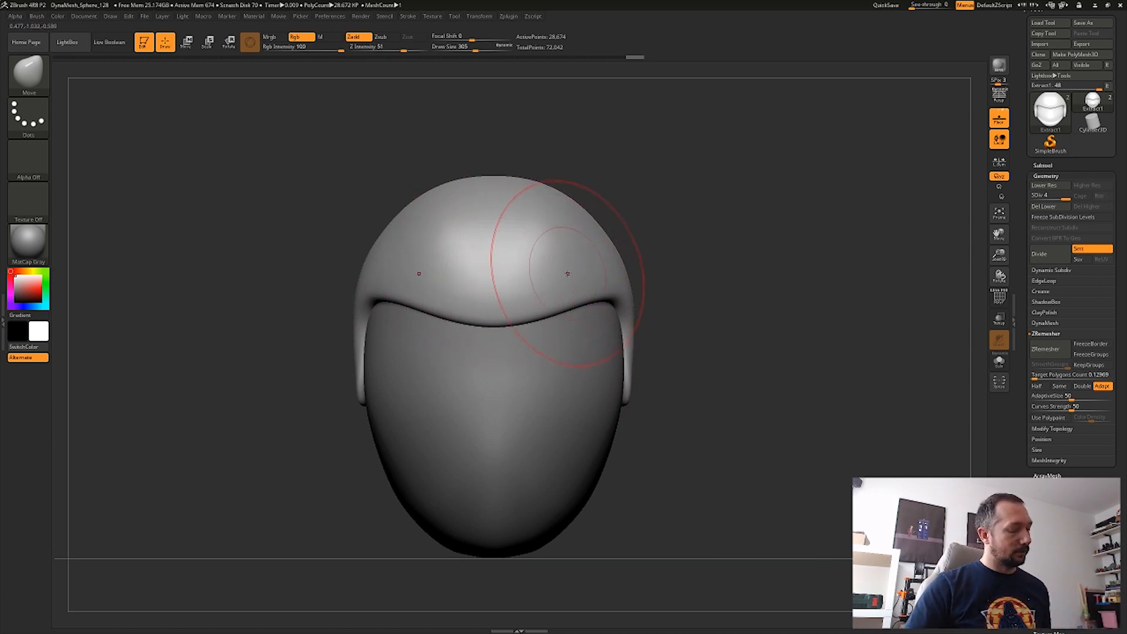
pyautogui.moveTo(544, 274)
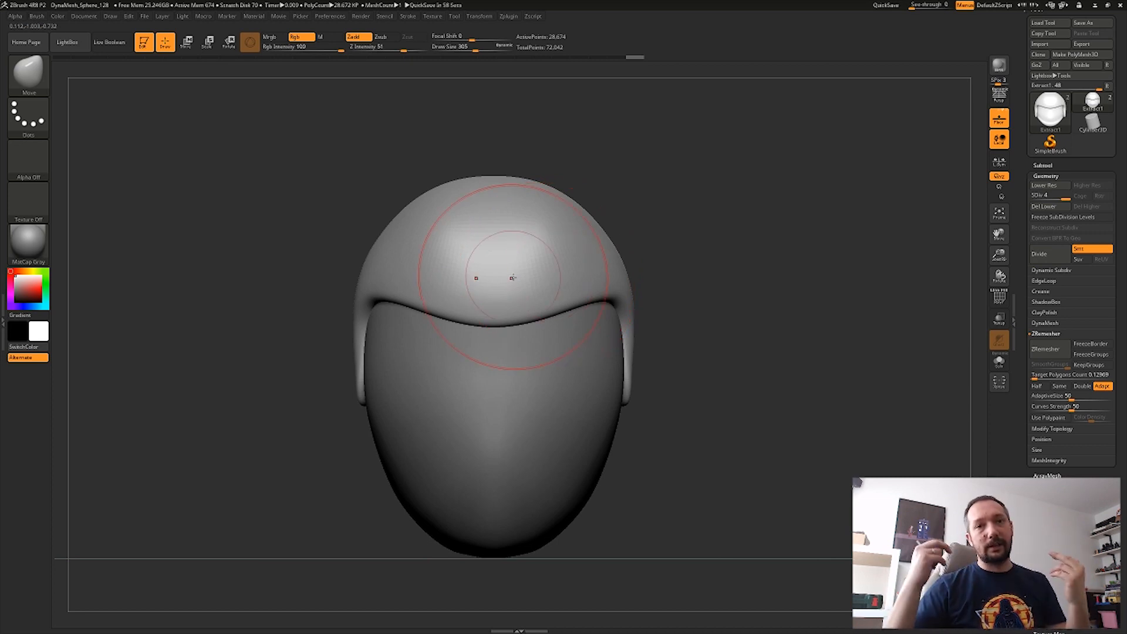
pyautogui.moveTo(129, 250)
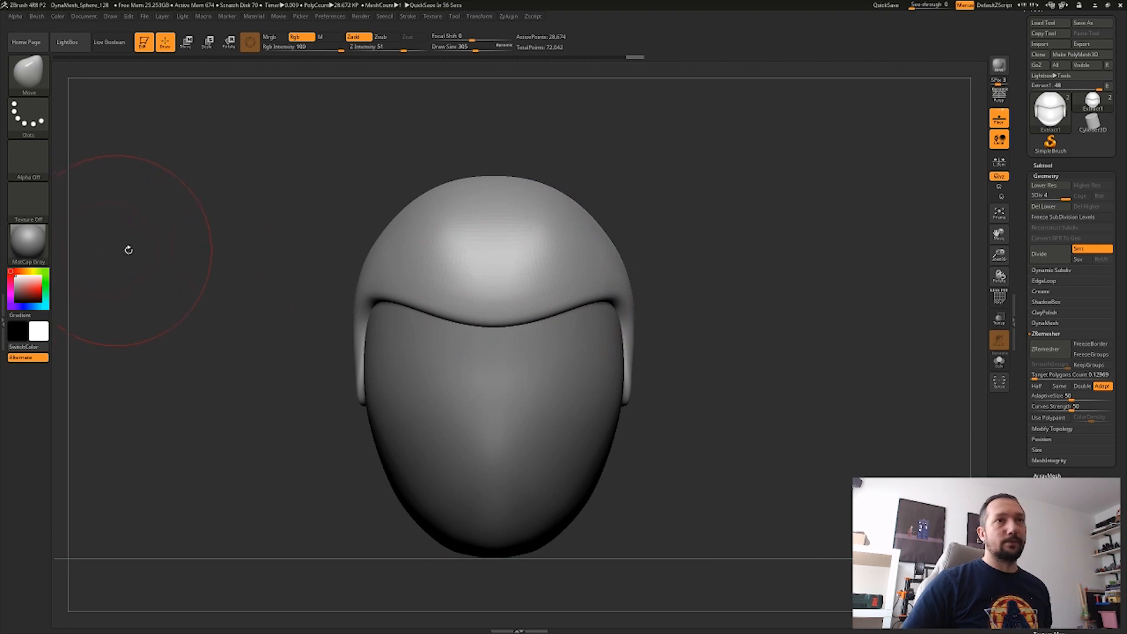
pyautogui.moveTo(514, 288)
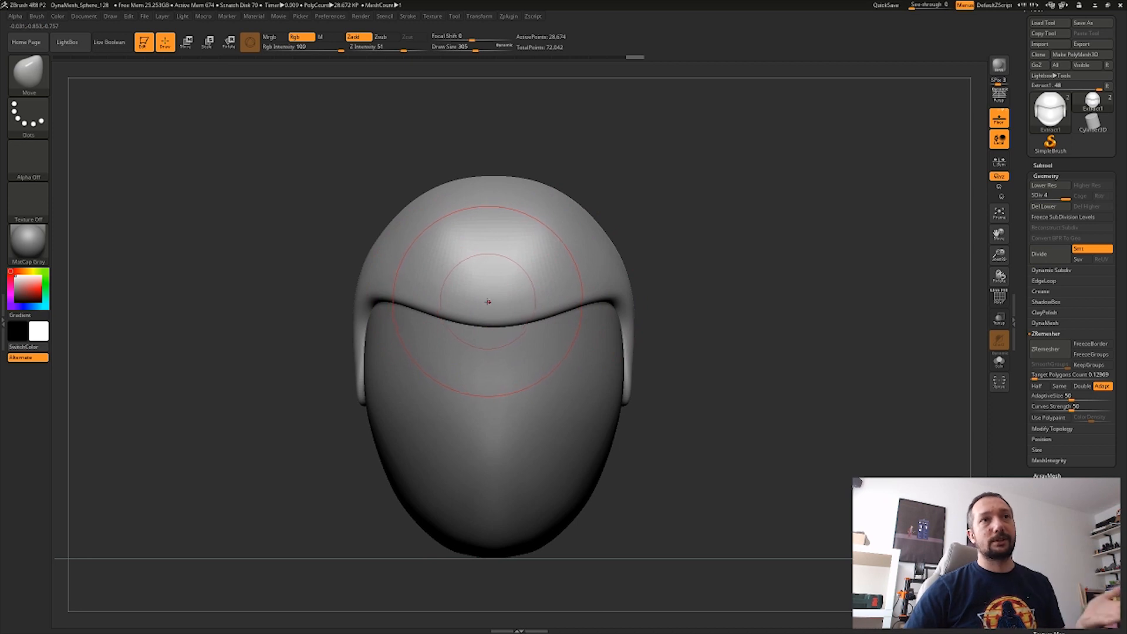
# Step: Select the Standard brush and shrink its Draw Size
pyautogui.click(28, 74)
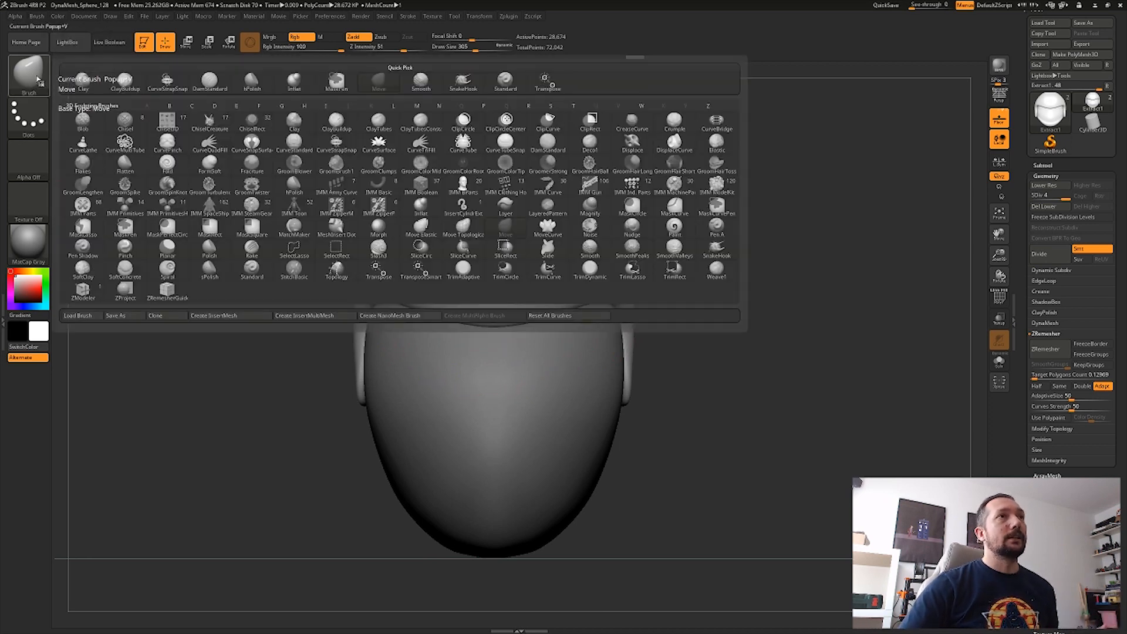
pyautogui.click(505, 82)
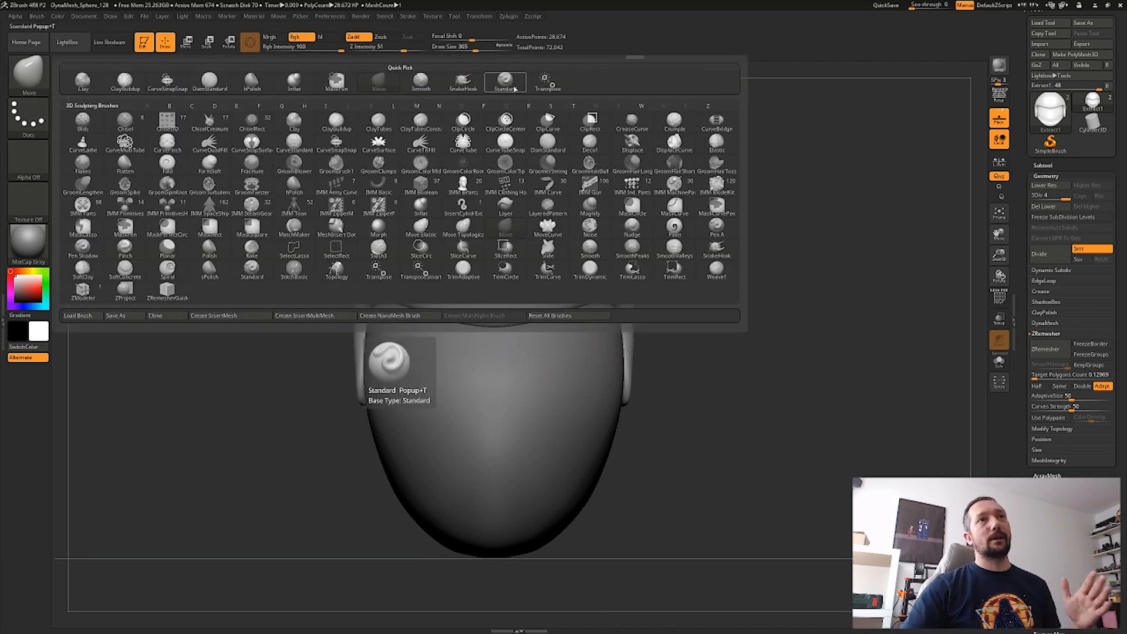
pyautogui.click(506, 81)
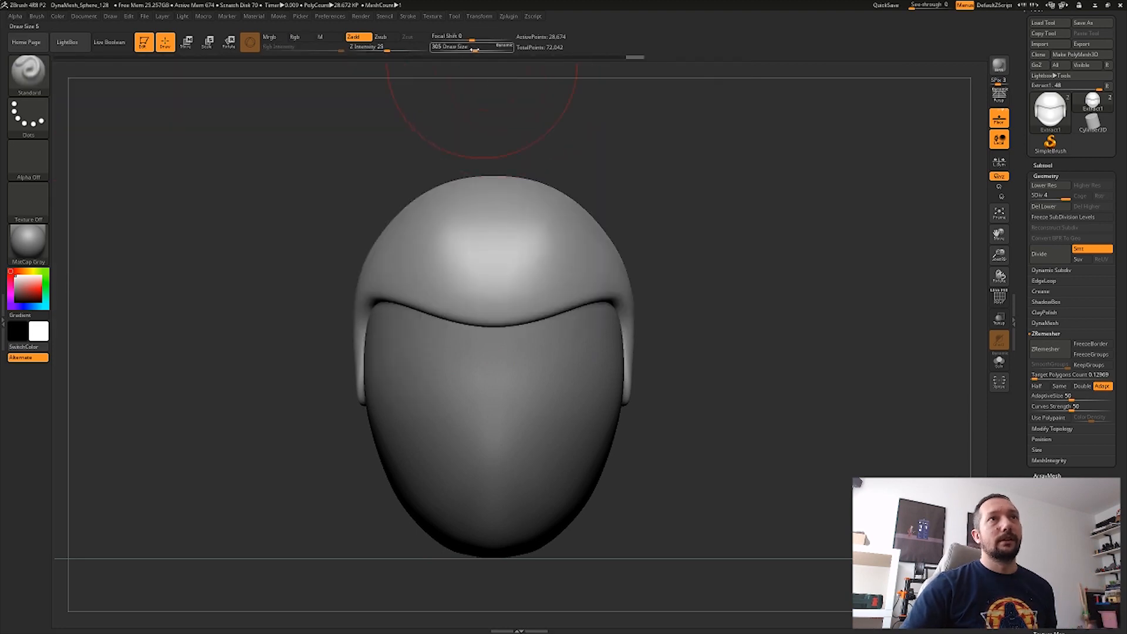
pyautogui.moveTo(471, 47); pyautogui.dragTo(432, 47)
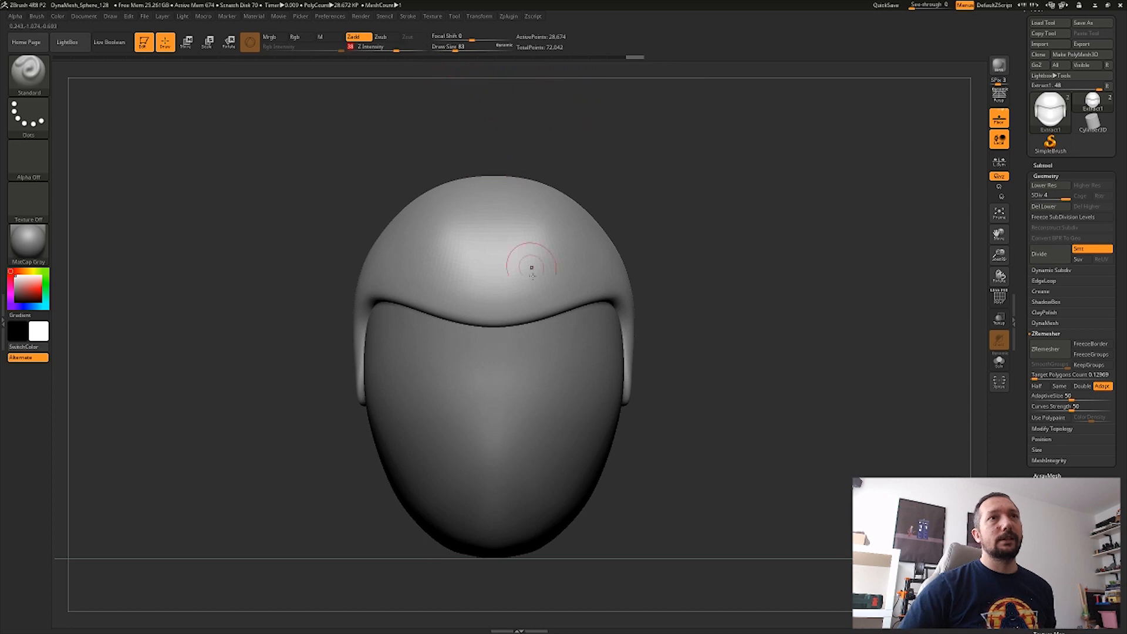
# Step: Sculpt wavy ribbon strokes across the top and side of the hair cap
pyautogui.moveTo(528, 268); pyautogui.dragTo(553, 288)
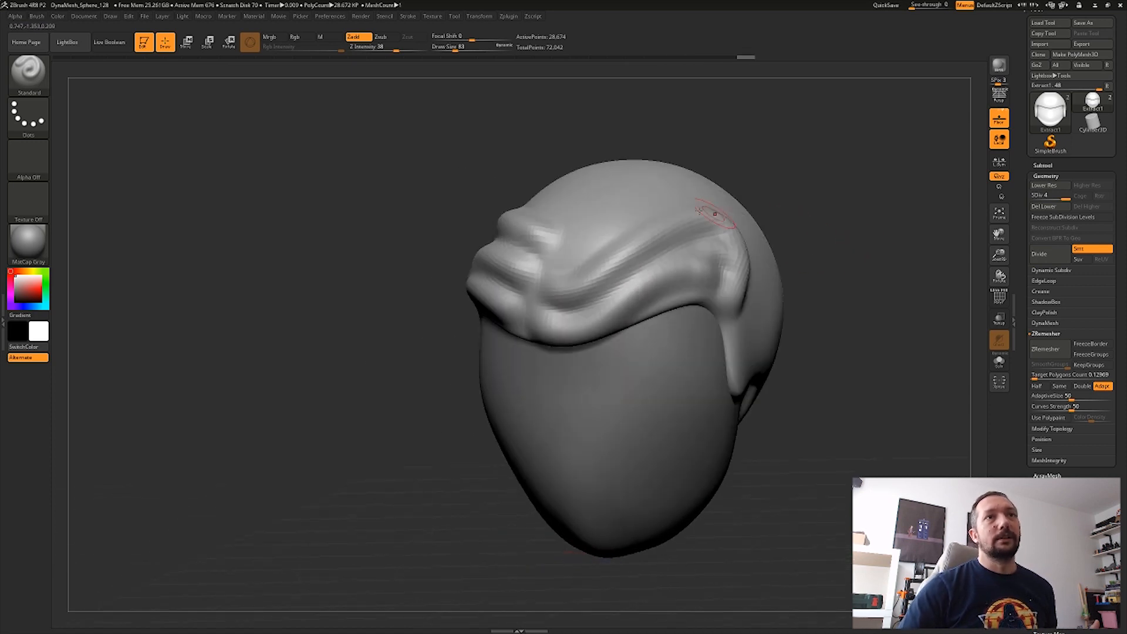
pyautogui.moveTo(712, 216); pyautogui.dragTo(726, 316)
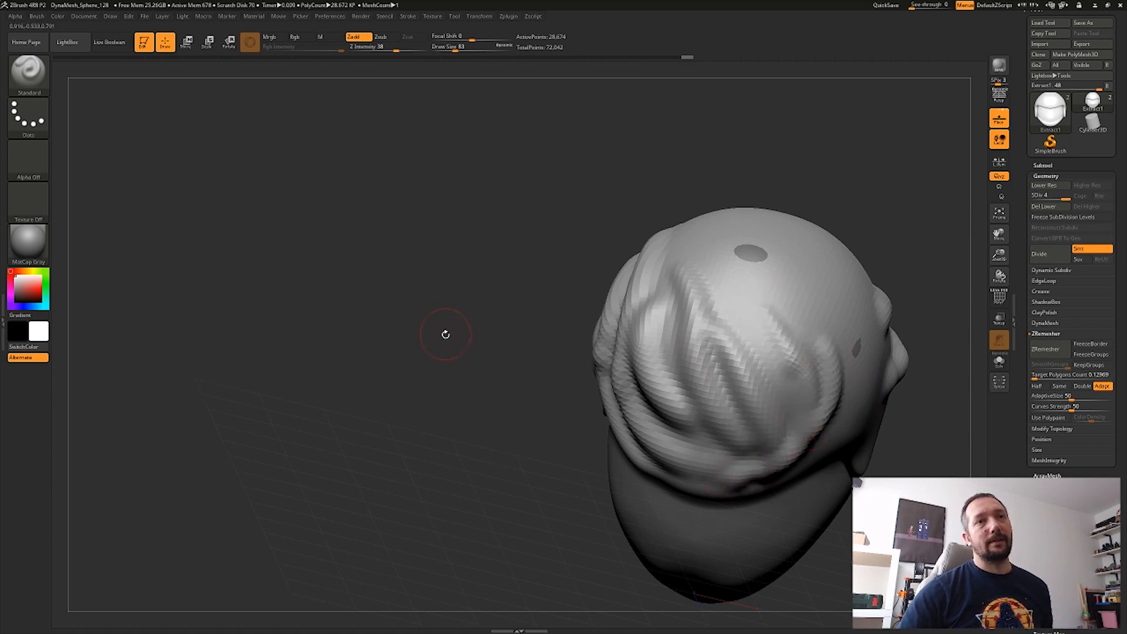
pyautogui.moveTo(444, 333); pyautogui.dragTo(860, 441)
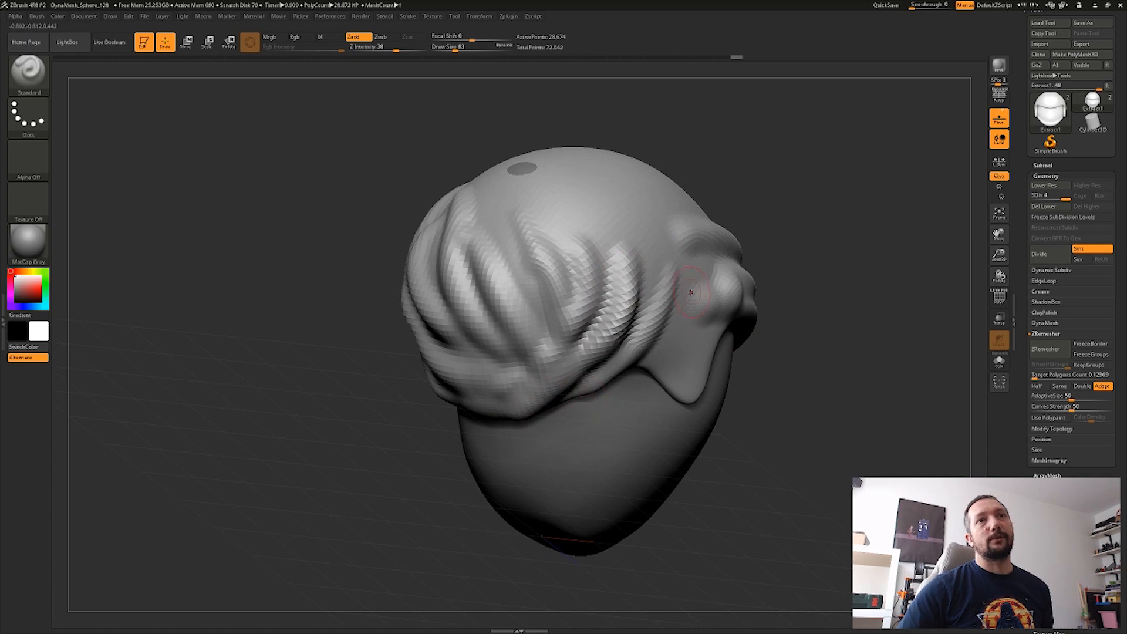
pyautogui.moveTo(690, 293); pyautogui.dragTo(723, 352)
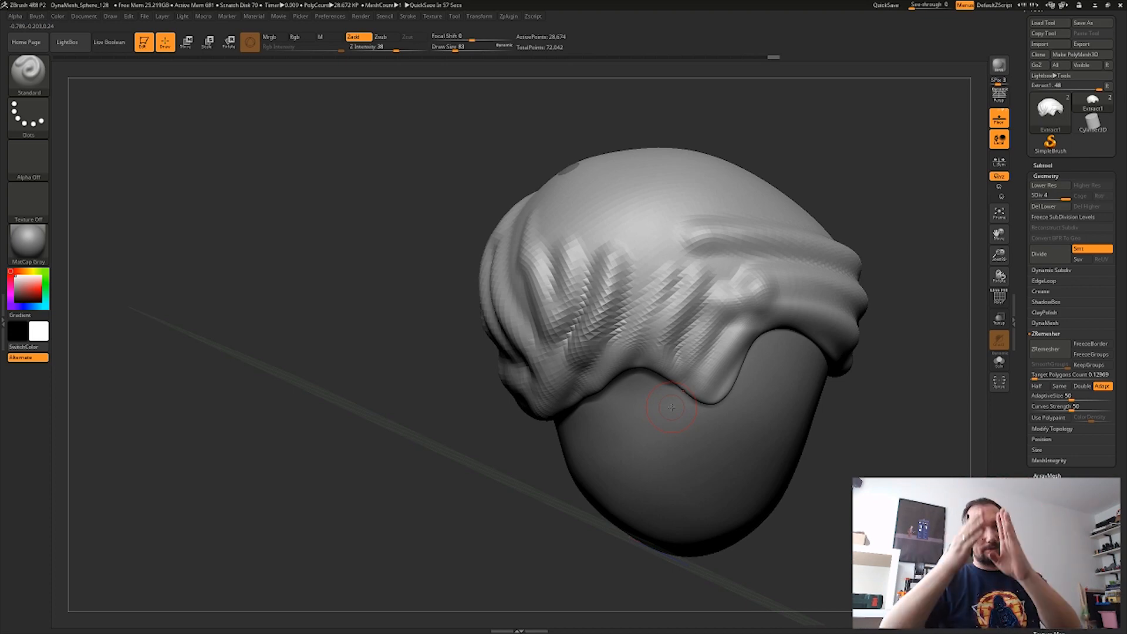
pyautogui.moveTo(263, 184)
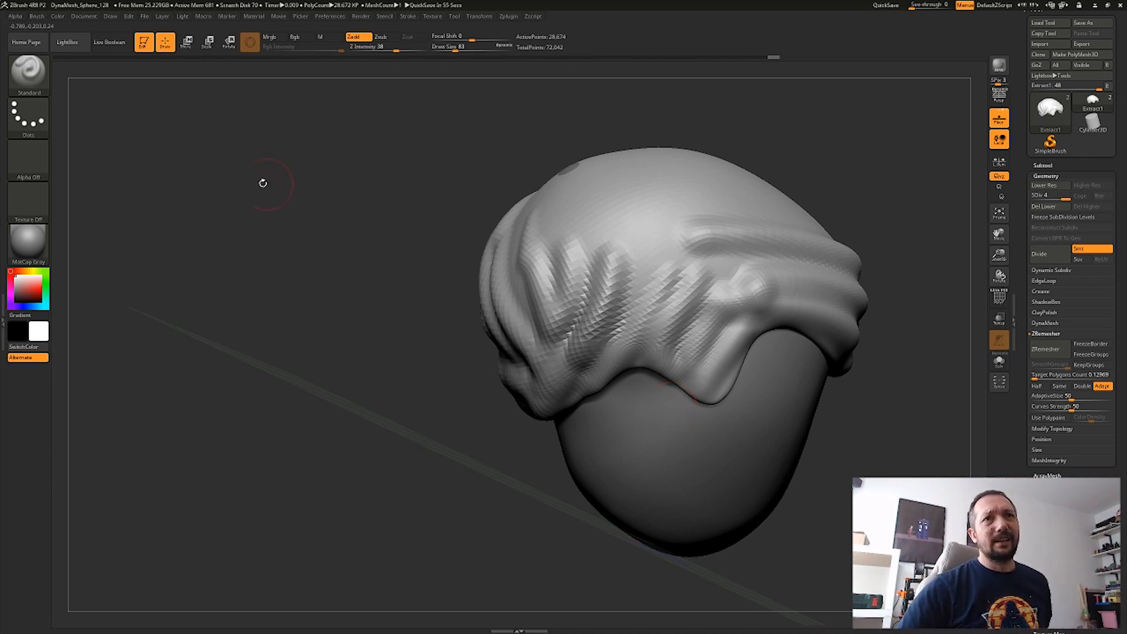
# Step: Add flowing strand detail on the back and lower side hair
pyautogui.moveTo(262, 183); pyautogui.dragTo(332, 333)
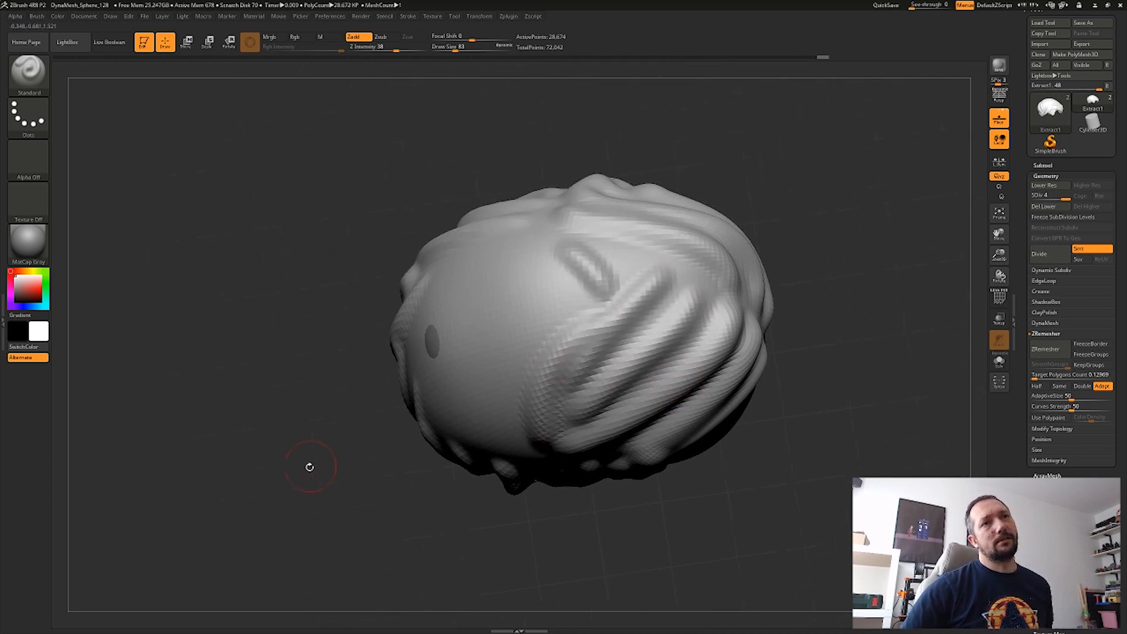
pyautogui.moveTo(309, 467); pyautogui.dragTo(336, 471)
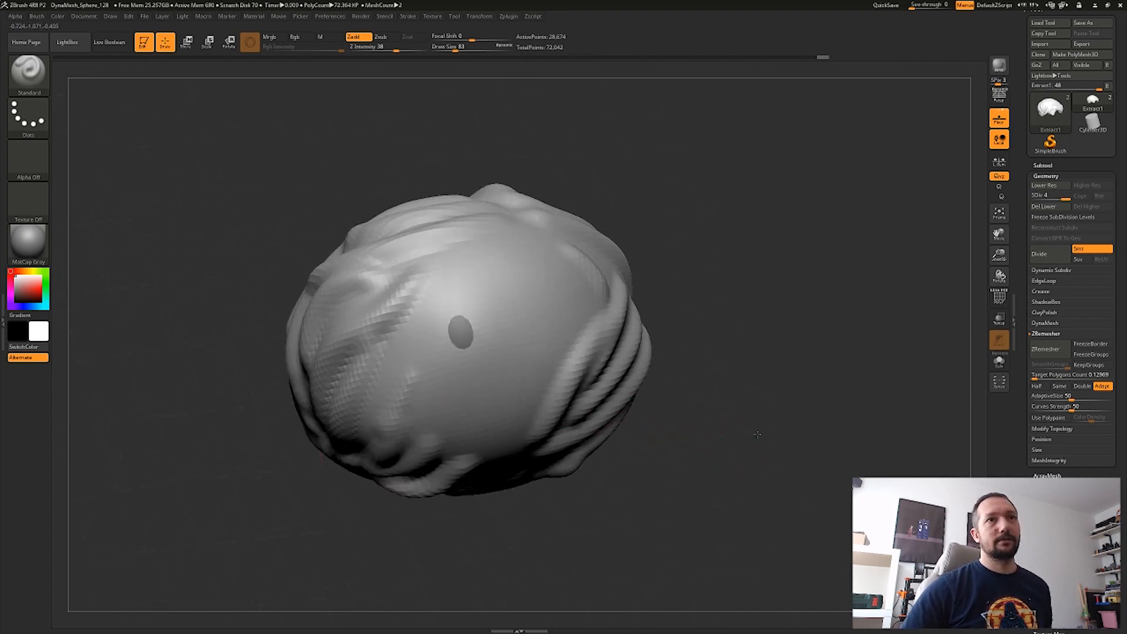
pyautogui.moveTo(467, 331); pyautogui.dragTo(445, 366)
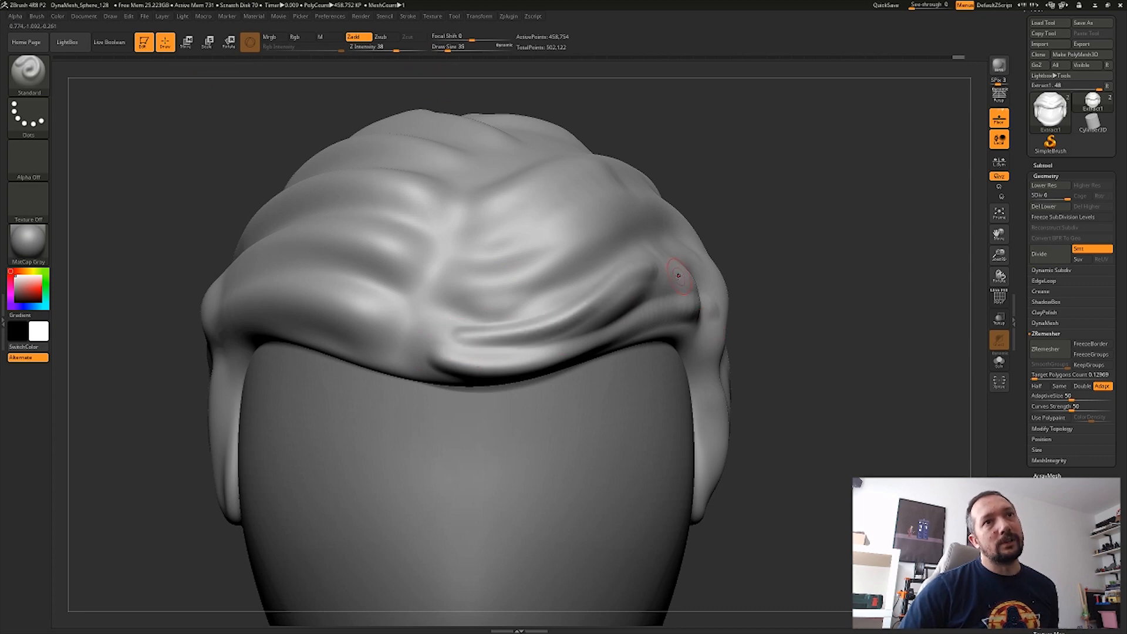
pyautogui.moveTo(676, 275); pyautogui.dragTo(921, 295)
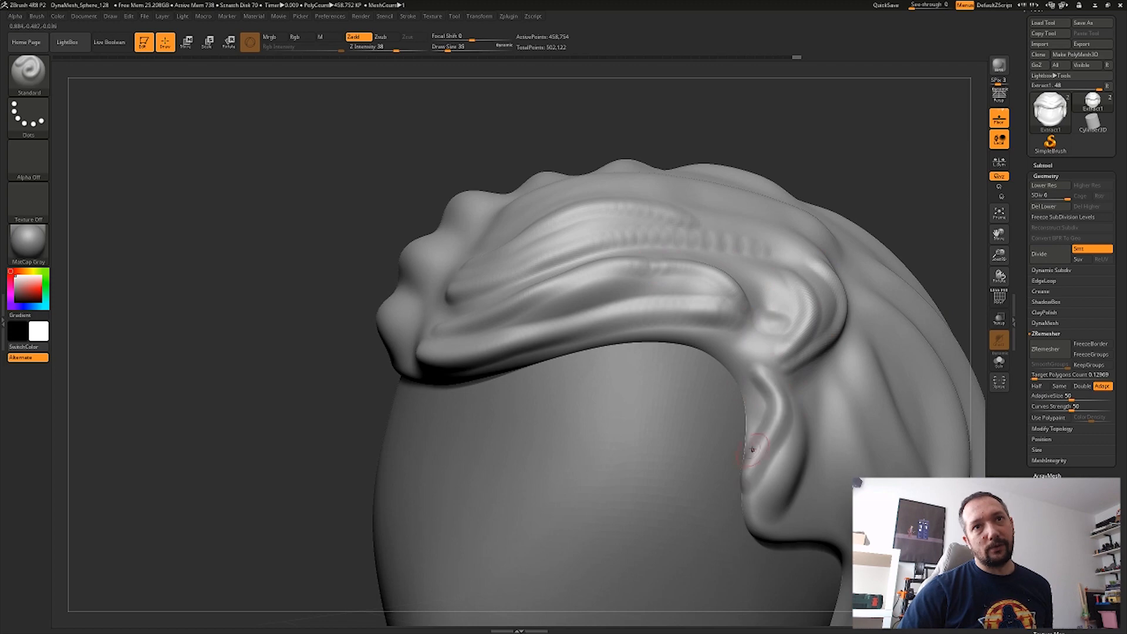
pyautogui.moveTo(749, 450); pyautogui.dragTo(831, 439)
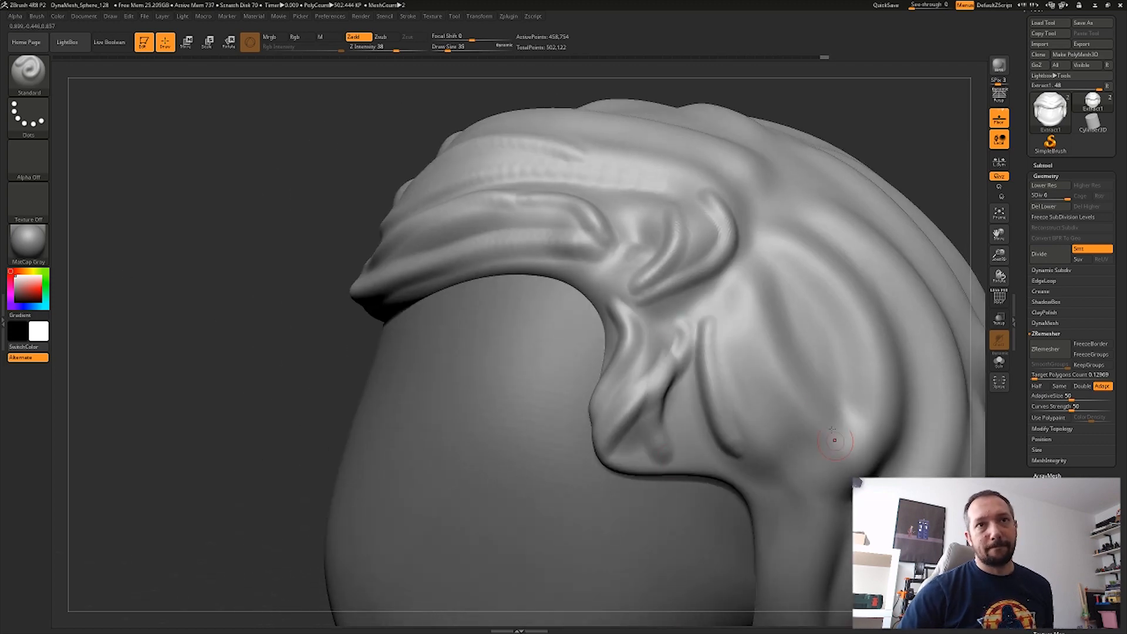
pyautogui.moveTo(834, 442); pyautogui.dragTo(583, 452)
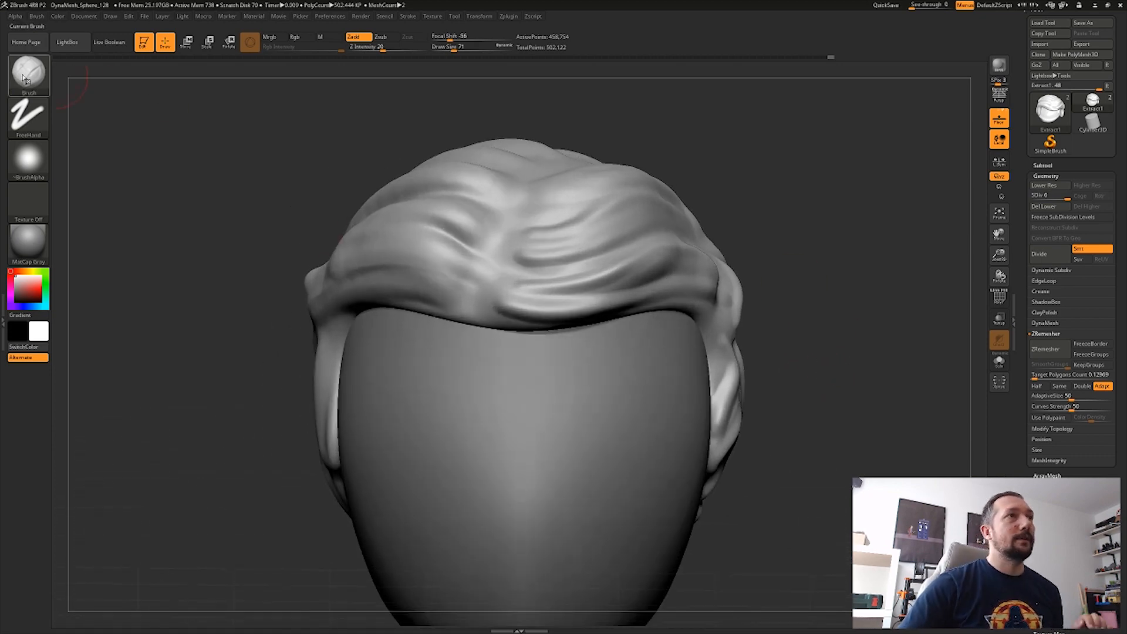
# Step: Carve strand grooves with DamStandard and tighten the hair's lower edge with Move
pyautogui.click(28, 75)
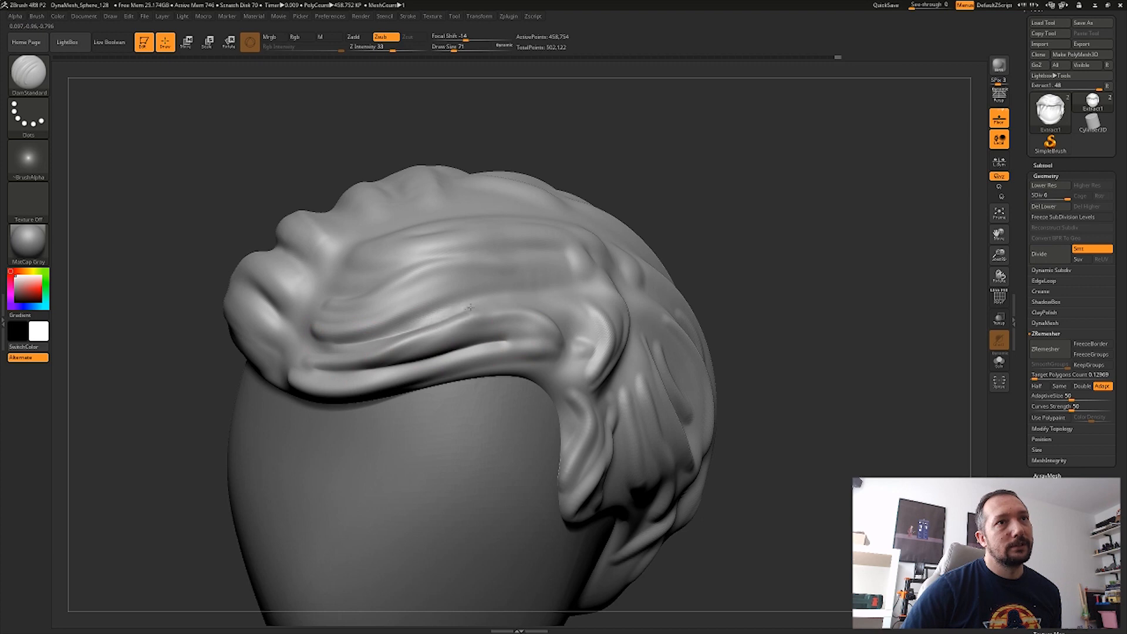
pyautogui.moveTo(468, 310); pyautogui.dragTo(345, 298)
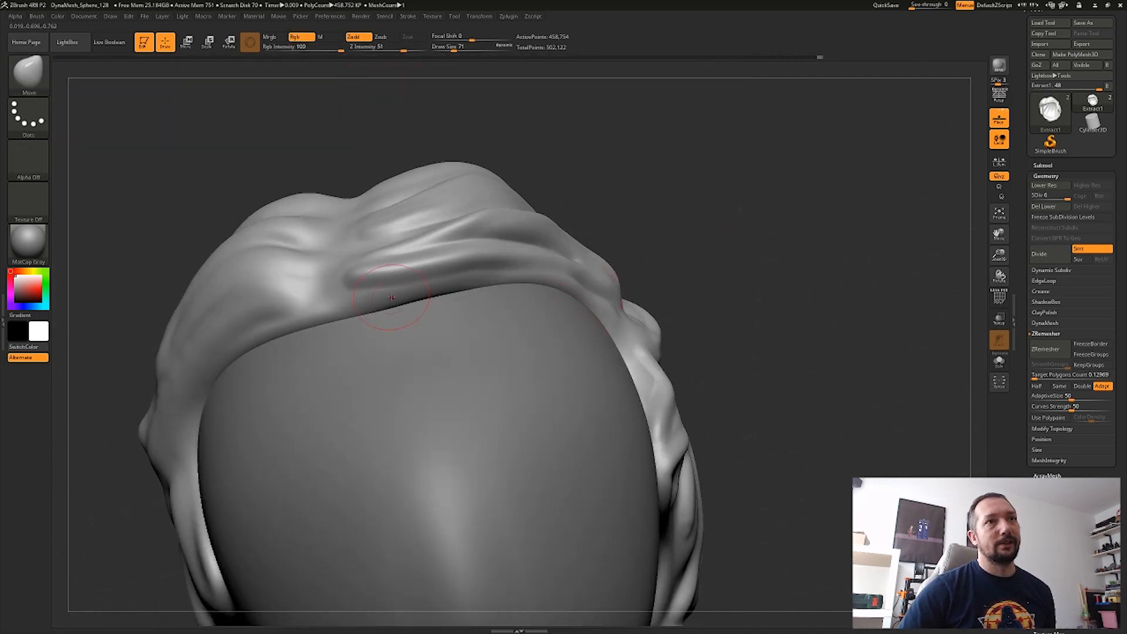
pyautogui.moveTo(391, 297); pyautogui.dragTo(338, 324)
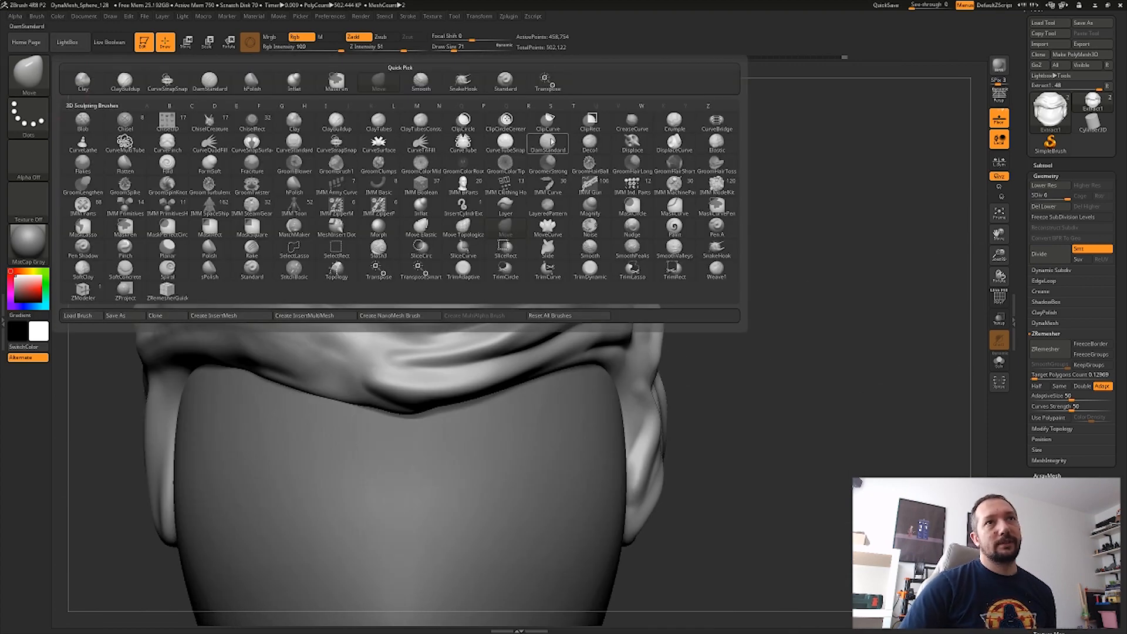
pyautogui.click(547, 144)
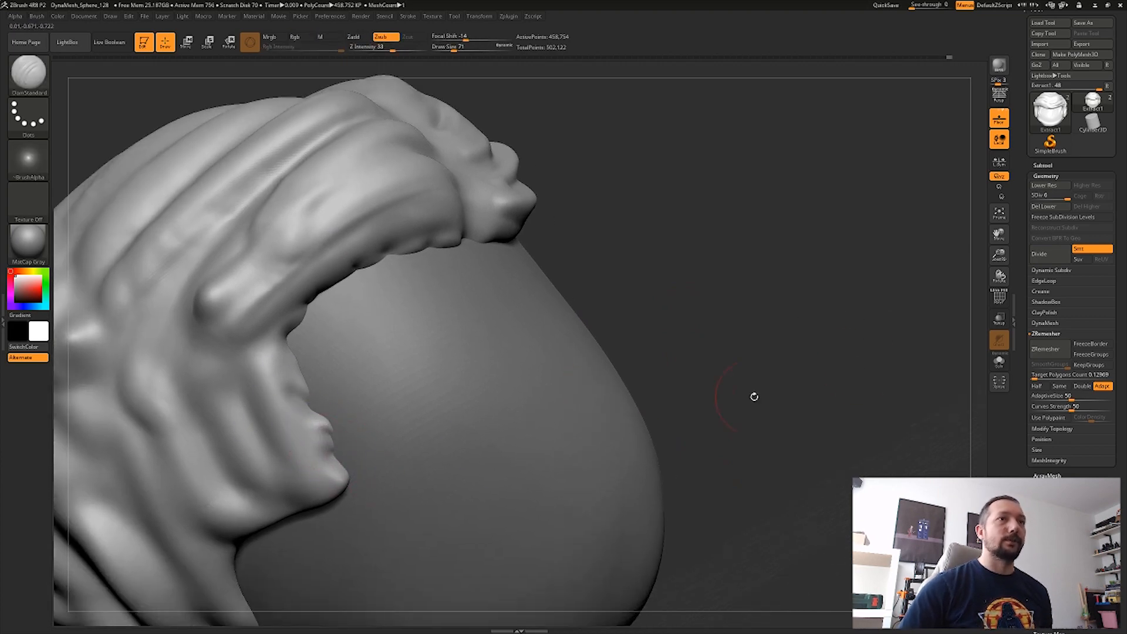
pyautogui.moveTo(753, 397); pyautogui.dragTo(864, 413)
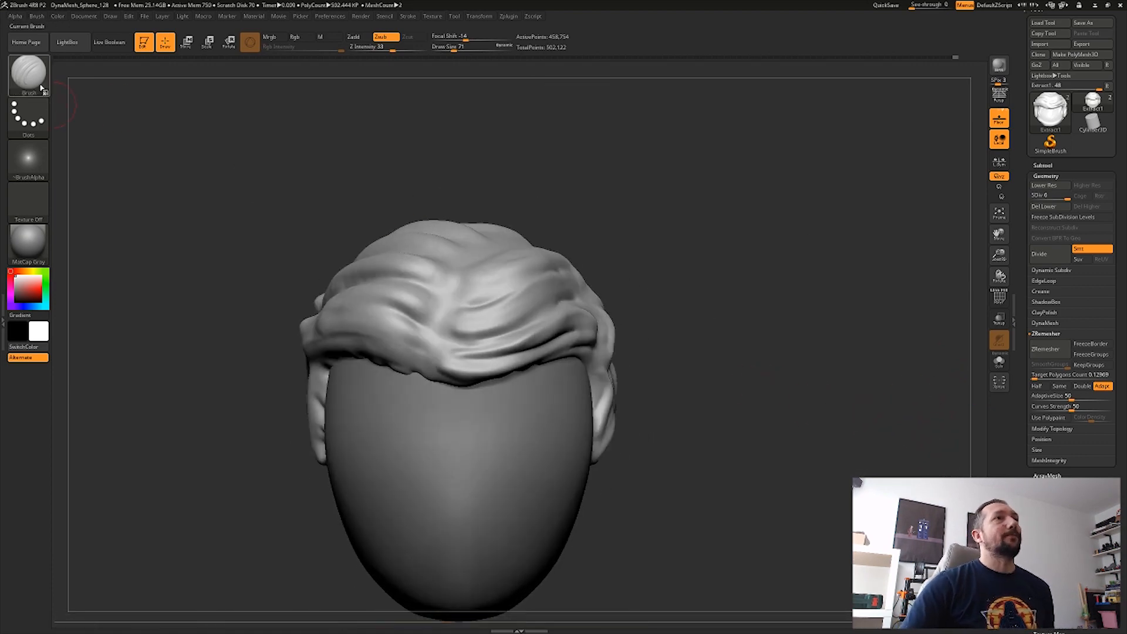
# Step: Flatten crisp planes along the front hairline with the hPolish brush
pyautogui.click(29, 73)
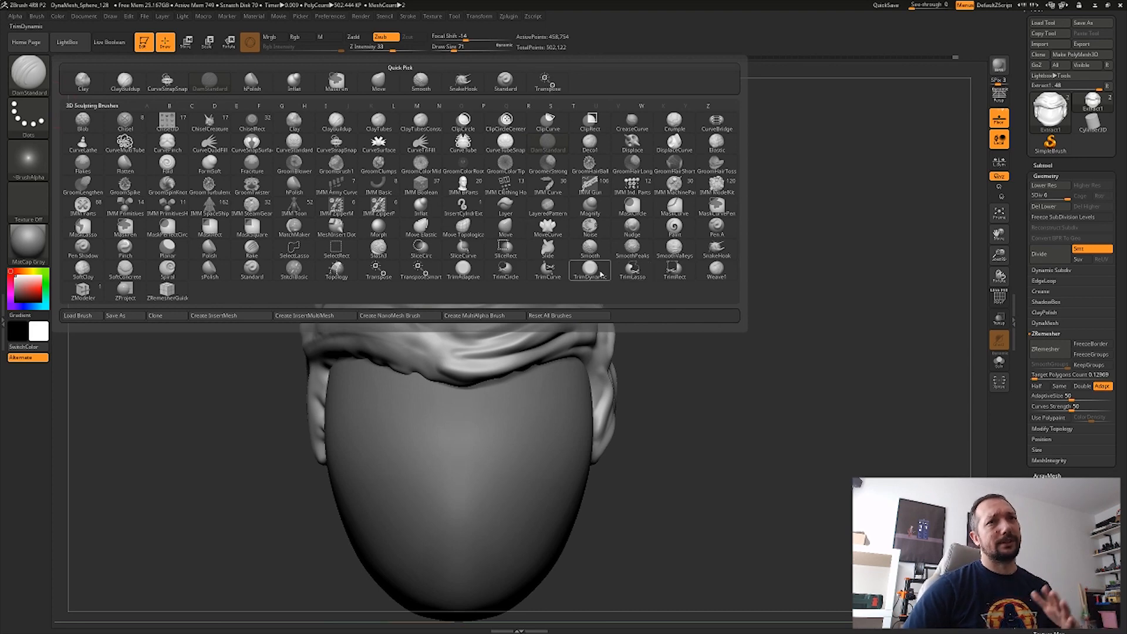
pyautogui.moveTo(292, 190)
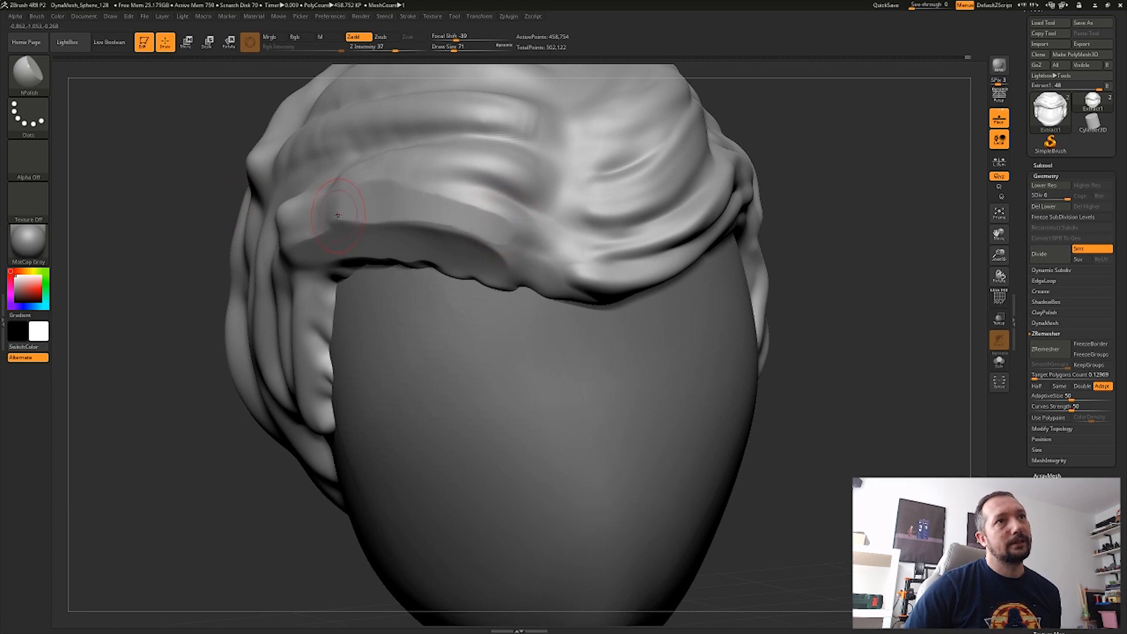
pyautogui.moveTo(338, 215); pyautogui.dragTo(835, 243)
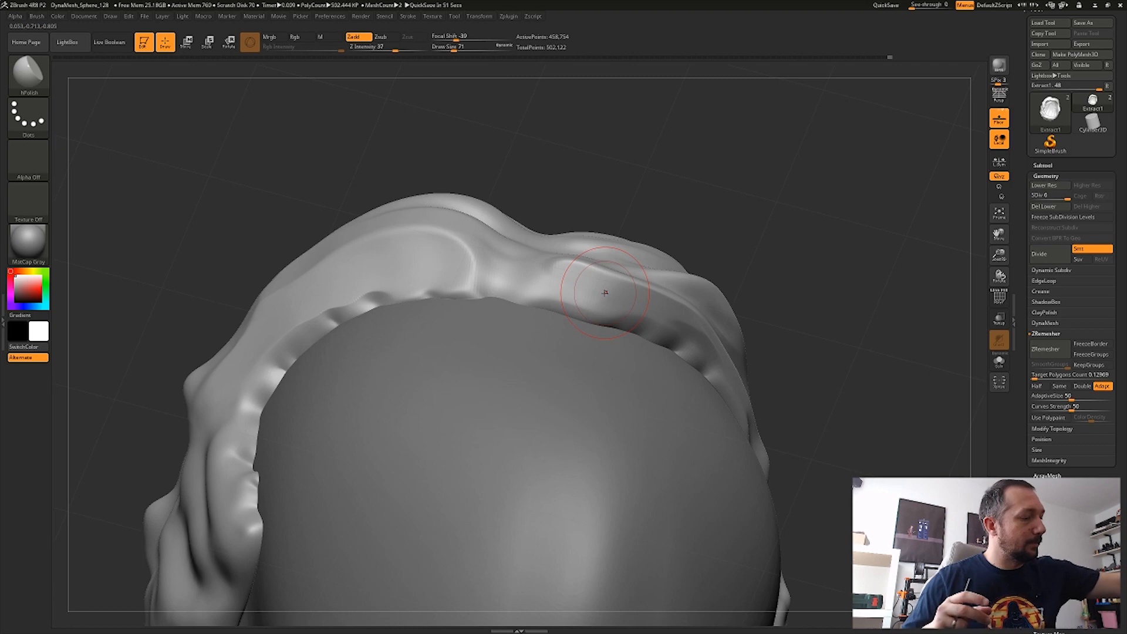
pyautogui.moveTo(494, 115)
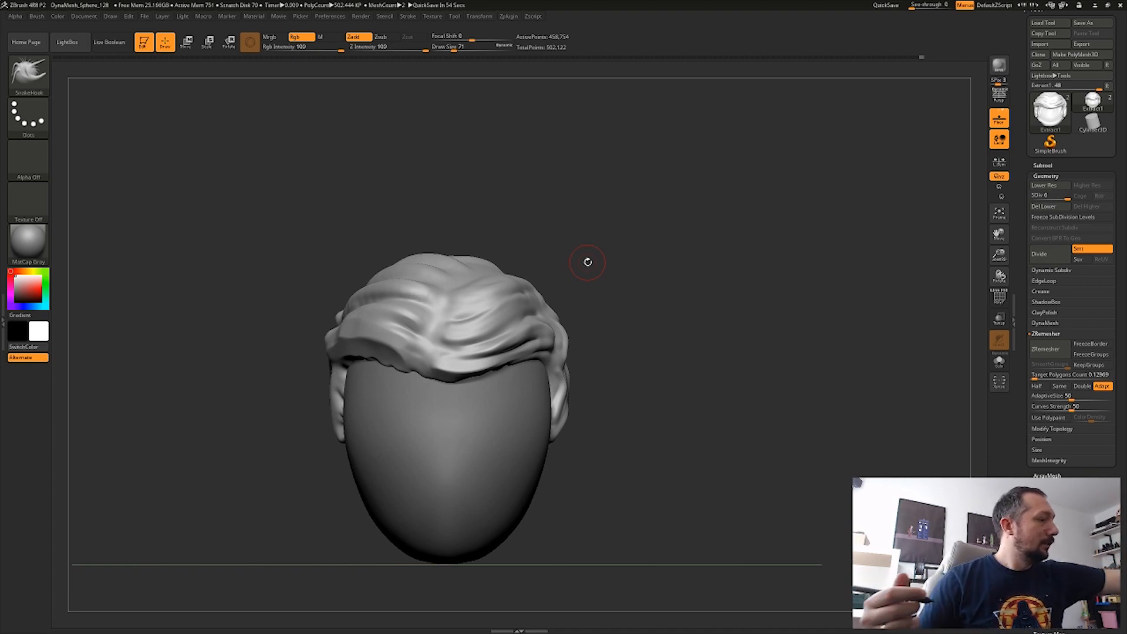
pyautogui.moveTo(777, 336)
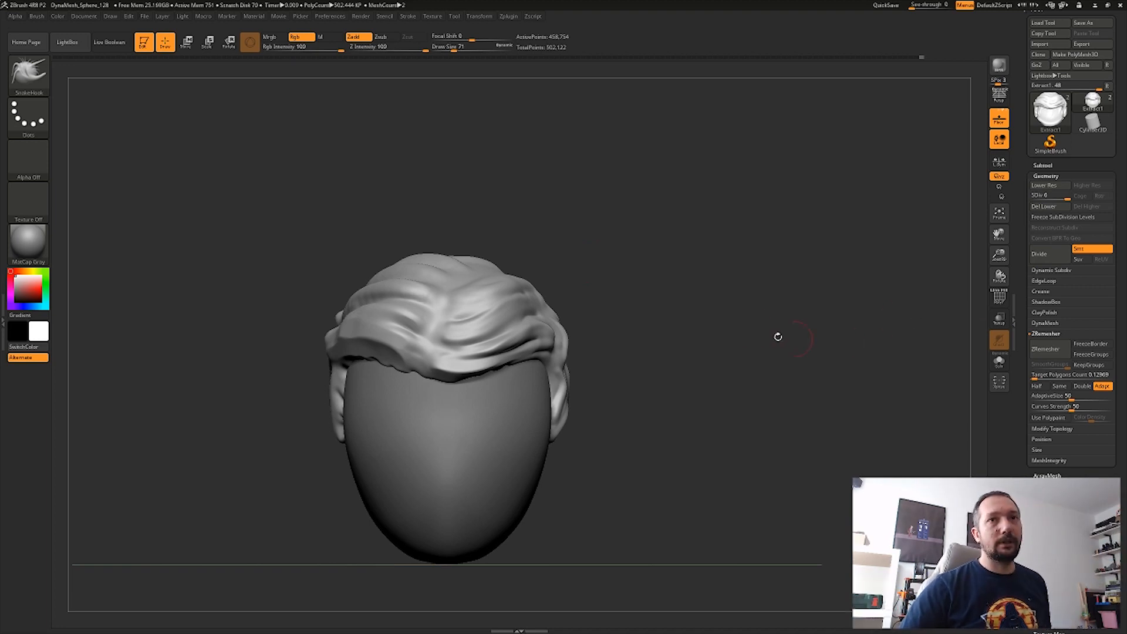
# Step: Drag two pointed strand tips up from the hair top and build up their base
pyautogui.moveTo(778, 336); pyautogui.dragTo(567, 247)
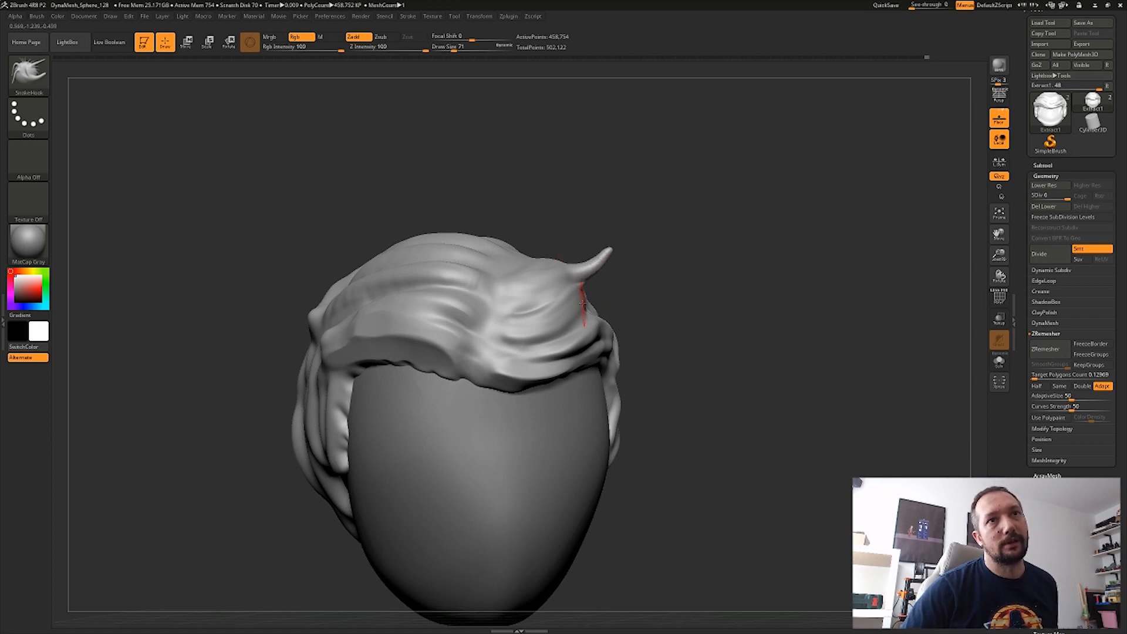
pyautogui.moveTo(582, 295); pyautogui.dragTo(546, 256)
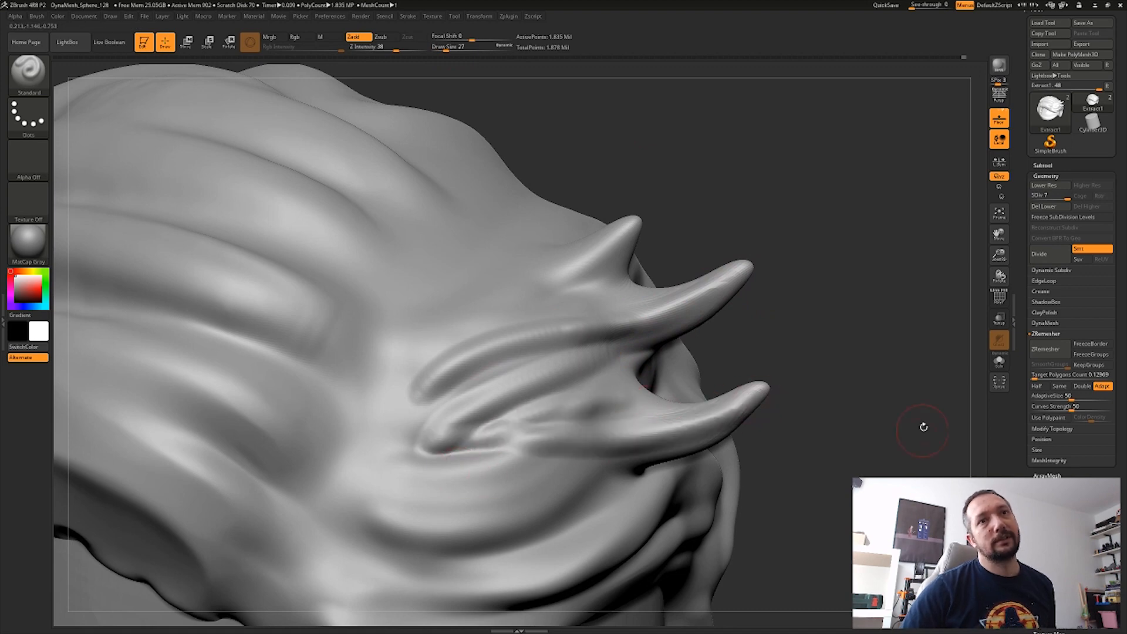
pyautogui.moveTo(924, 427); pyautogui.dragTo(733, 288)
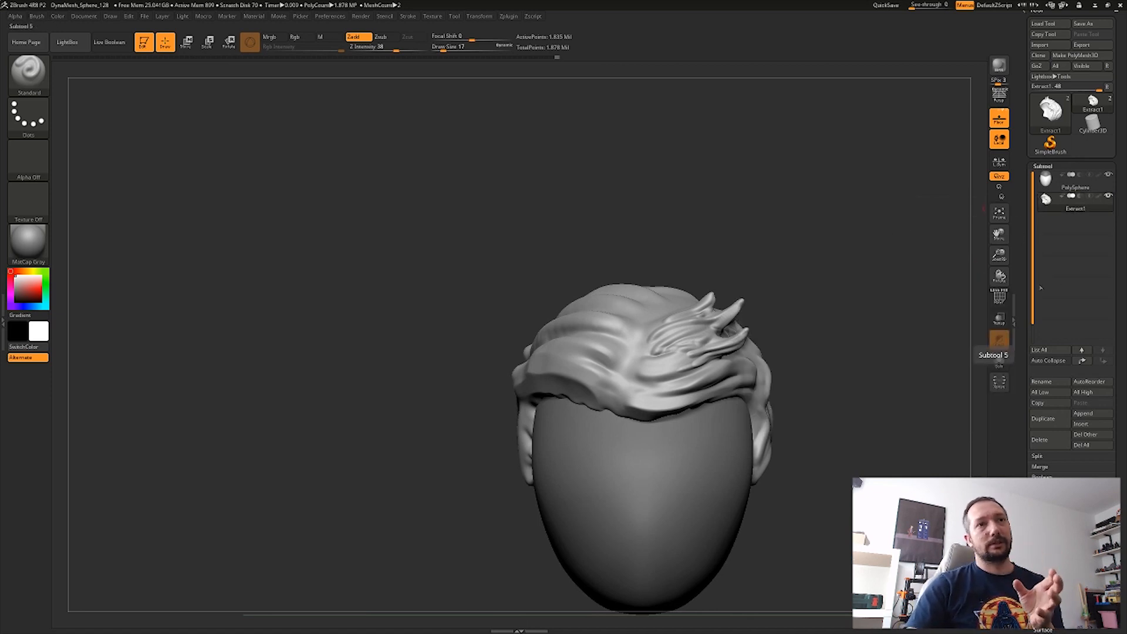
# Step: Append a sphere to the PolySphere, bend it into a curved lock, and duplicate it
pyautogui.click(1075, 207)
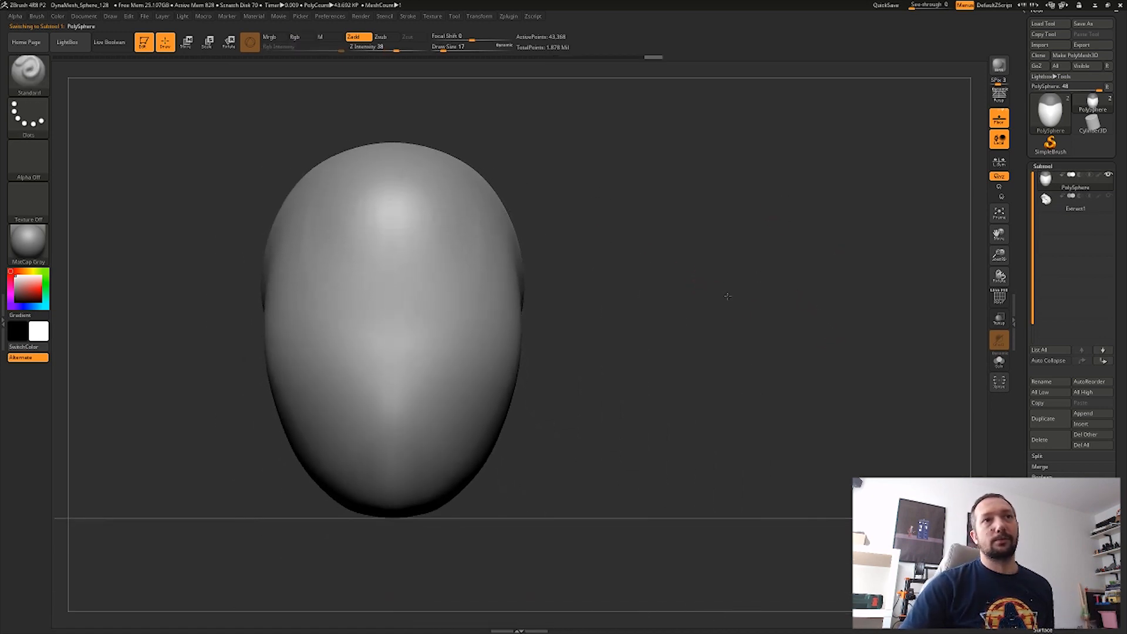
pyautogui.click(1050, 112)
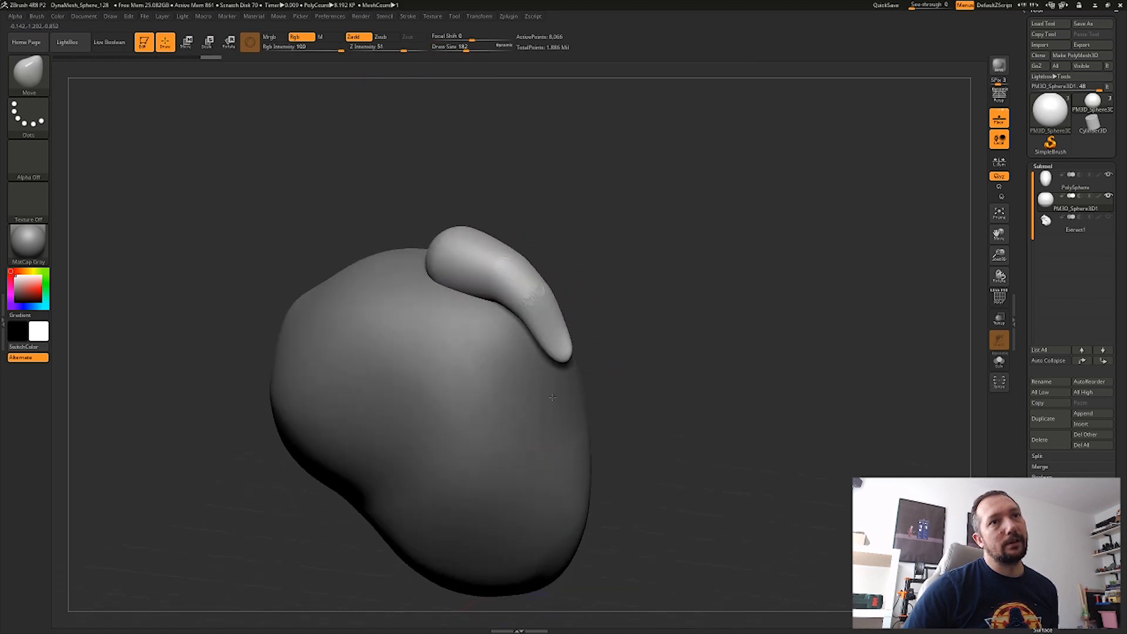
pyautogui.moveTo(552, 397); pyautogui.dragTo(701, 311)
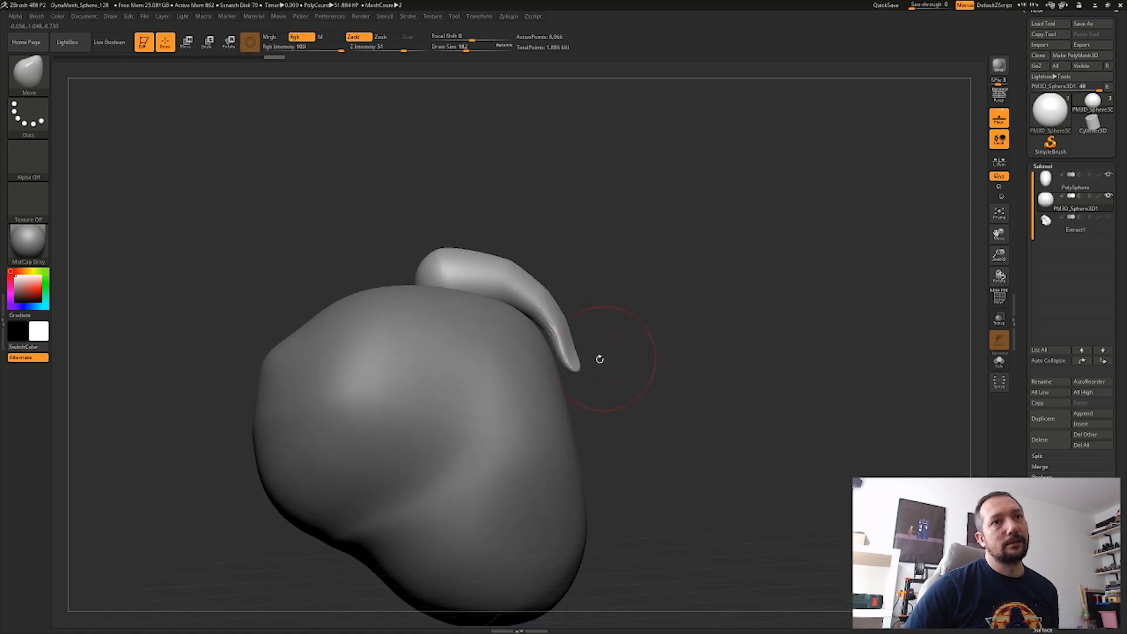
pyautogui.moveTo(600, 359); pyautogui.dragTo(517, 302)
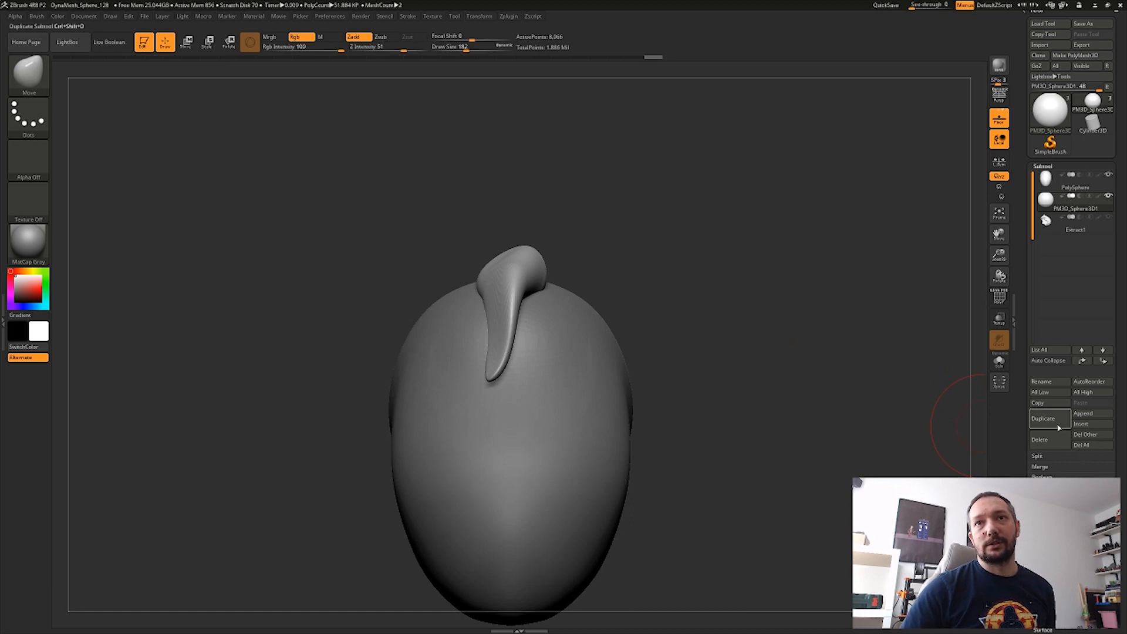
pyautogui.click(1042, 418)
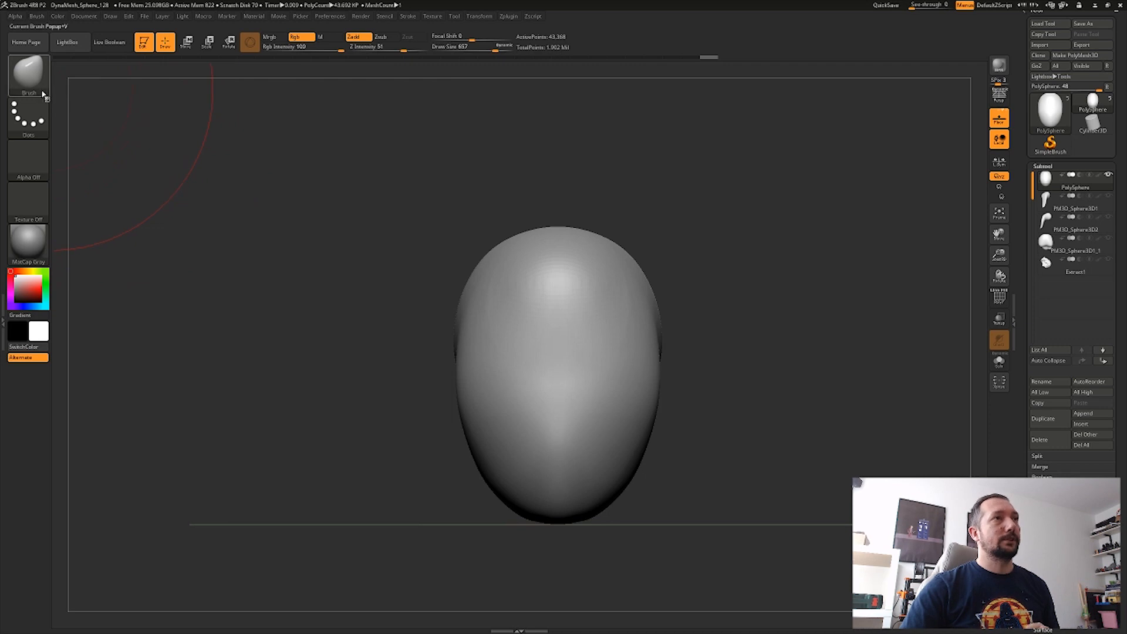
# Step: Draw an S-shaped CurveStrapSnap ribbon across the crown, then orbit to inspect it
pyautogui.click(26, 72)
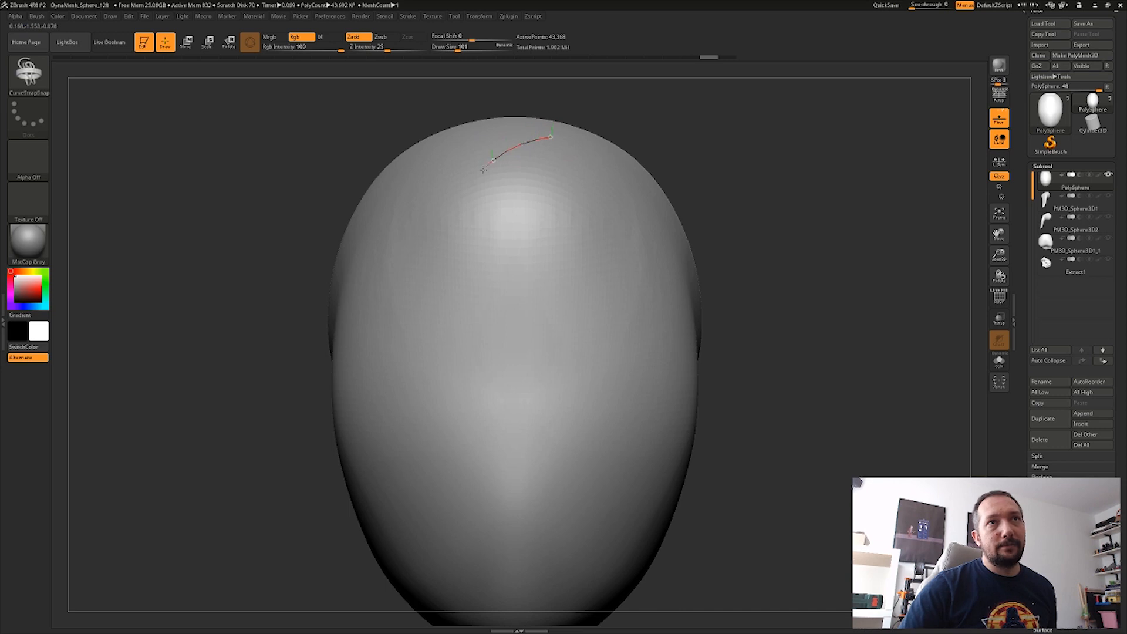
pyautogui.moveTo(550, 135); pyautogui.dragTo(457, 331)
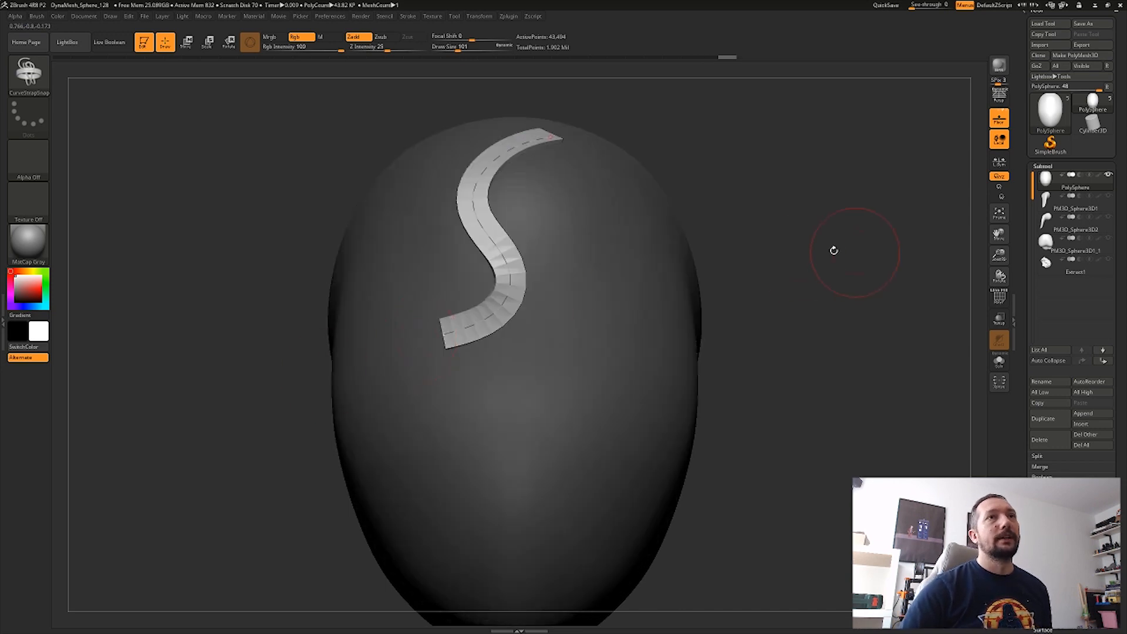
pyautogui.moveTo(834, 250); pyautogui.dragTo(772, 295)
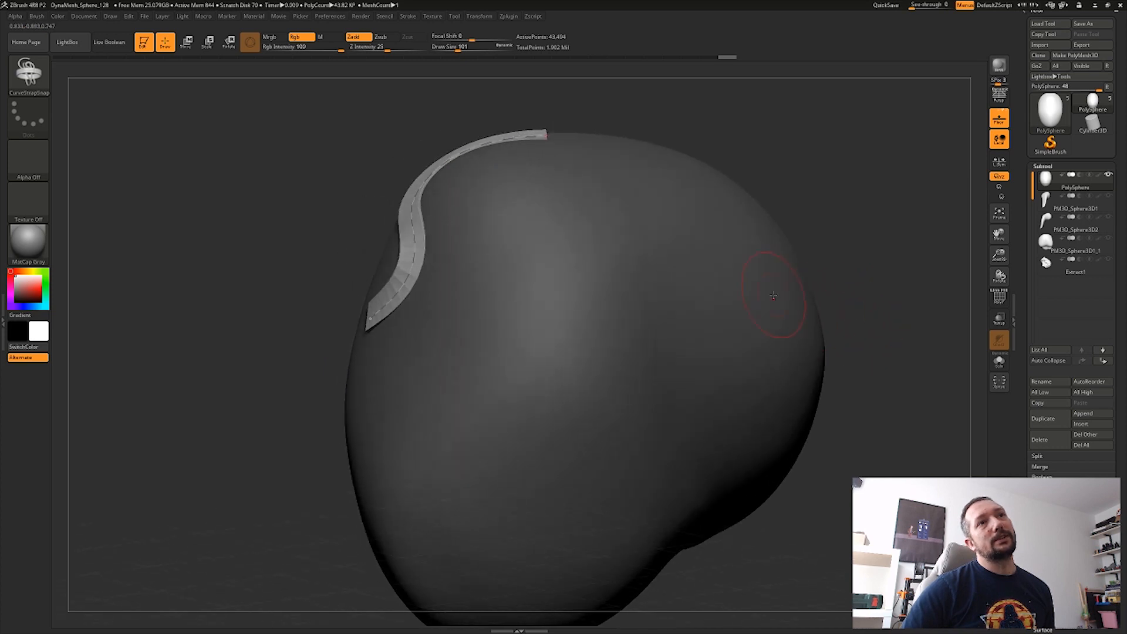
pyautogui.moveTo(614, 177)
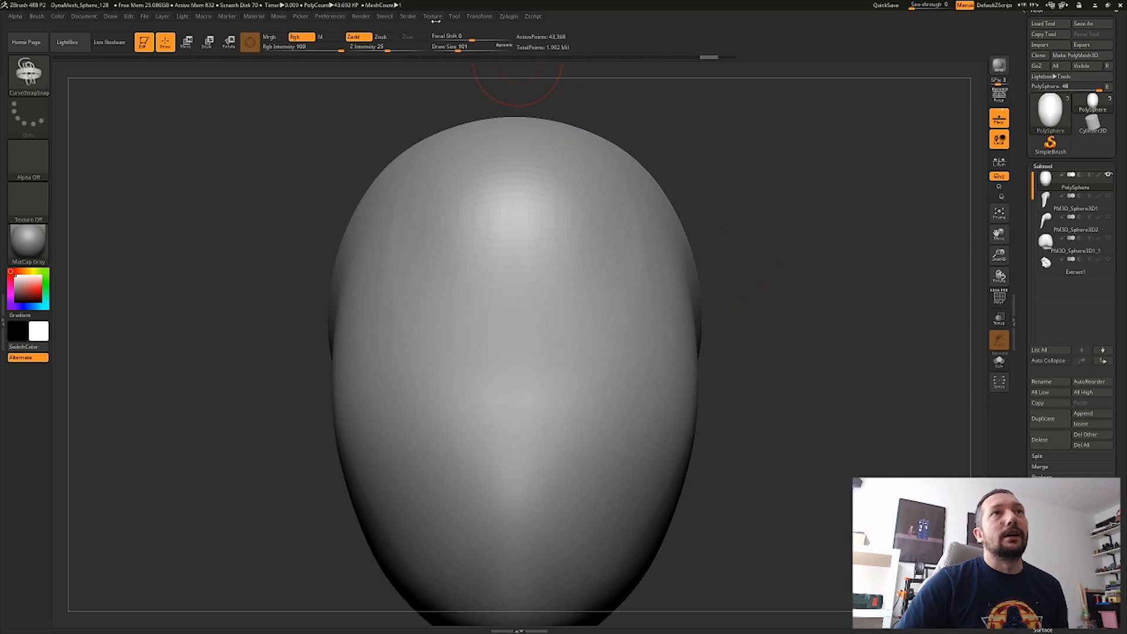
# Step: Adjust the stroke curve falloff, then draw a tapering S-shaped ribbon down from the crown
pyautogui.click(410, 15)
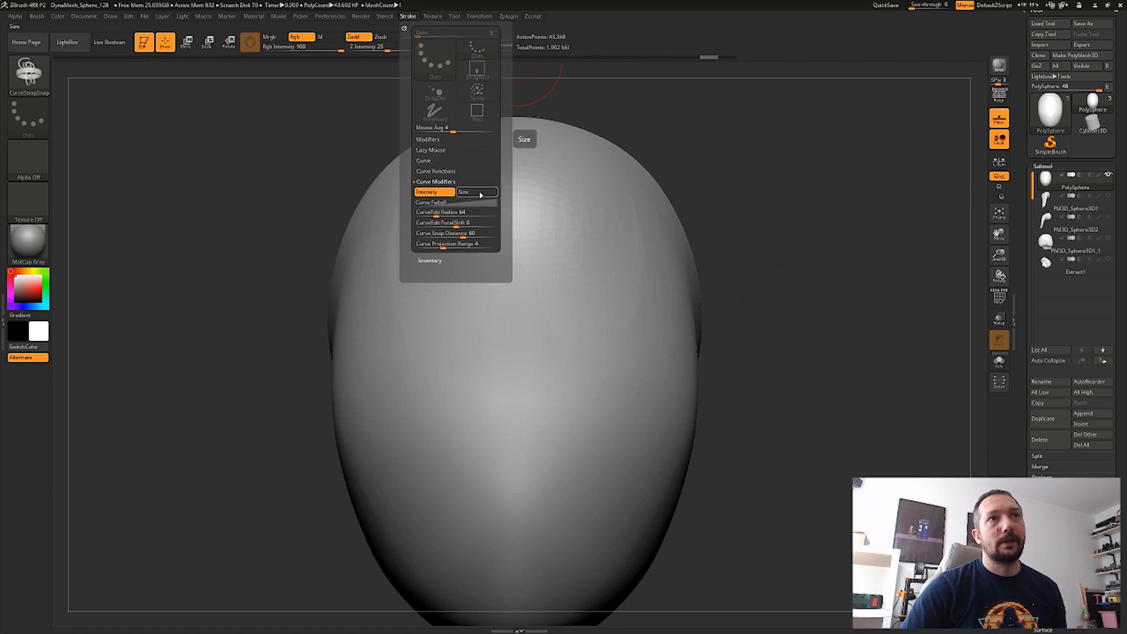
pyautogui.moveTo(478, 193)
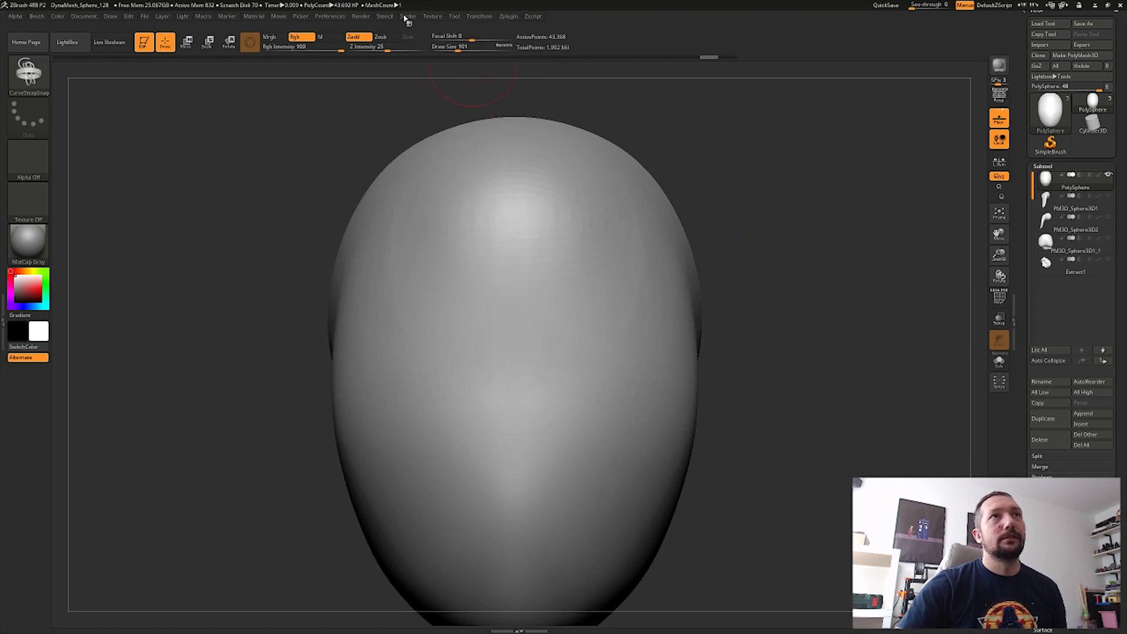
pyautogui.click(404, 17)
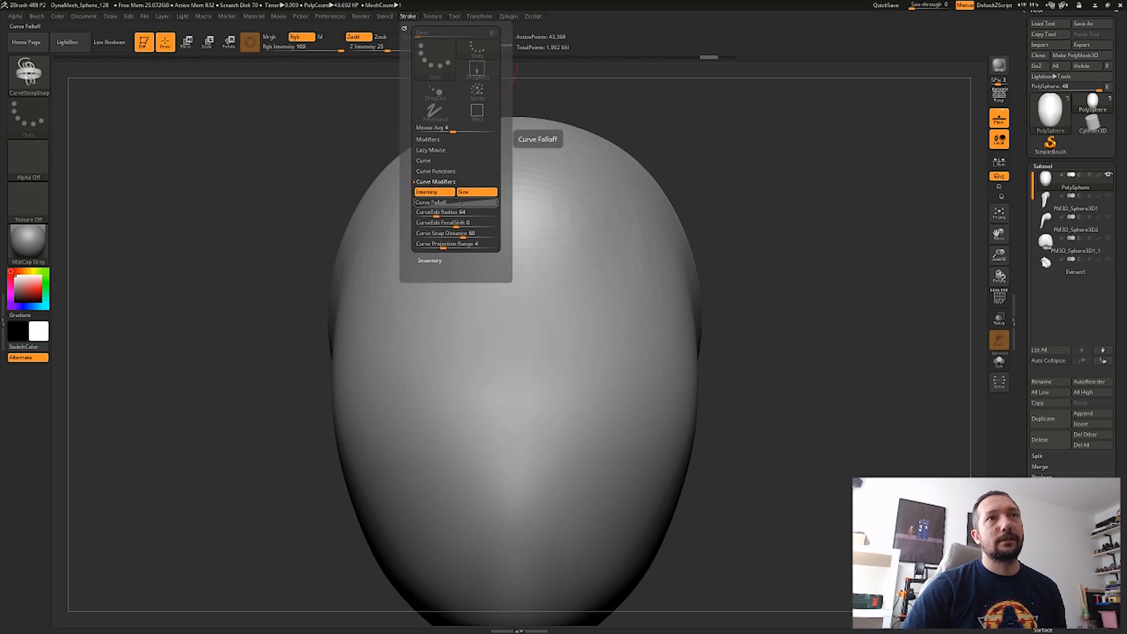
pyautogui.click(452, 202)
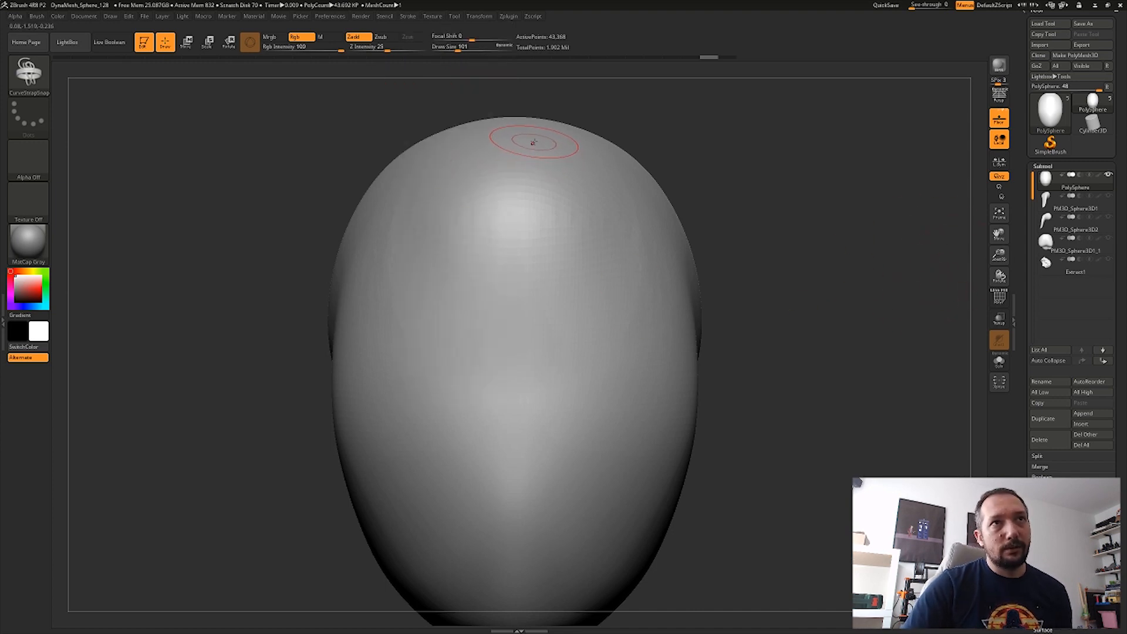
pyautogui.moveTo(538, 141); pyautogui.dragTo(508, 305)
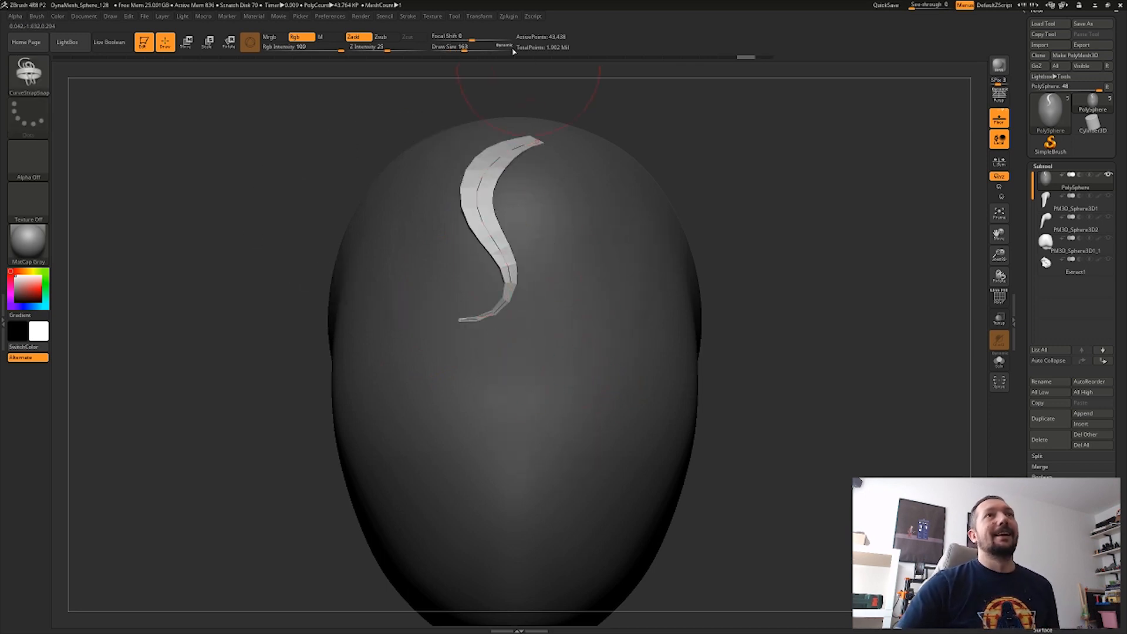
pyautogui.click(404, 16)
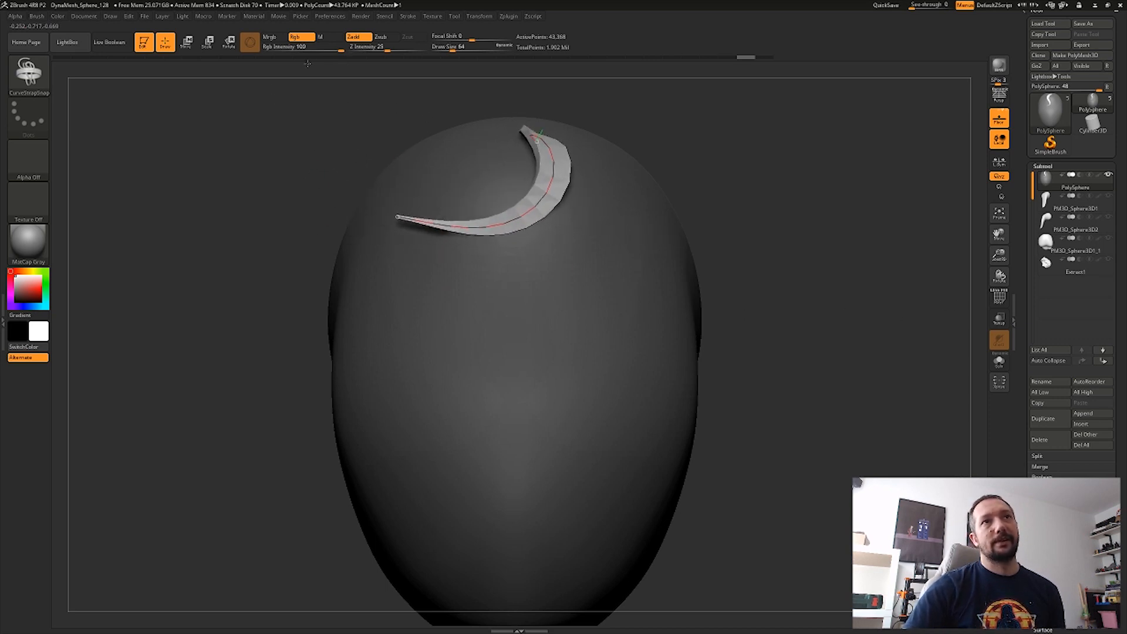
pyautogui.moveTo(536, 137); pyautogui.dragTo(701, 269)
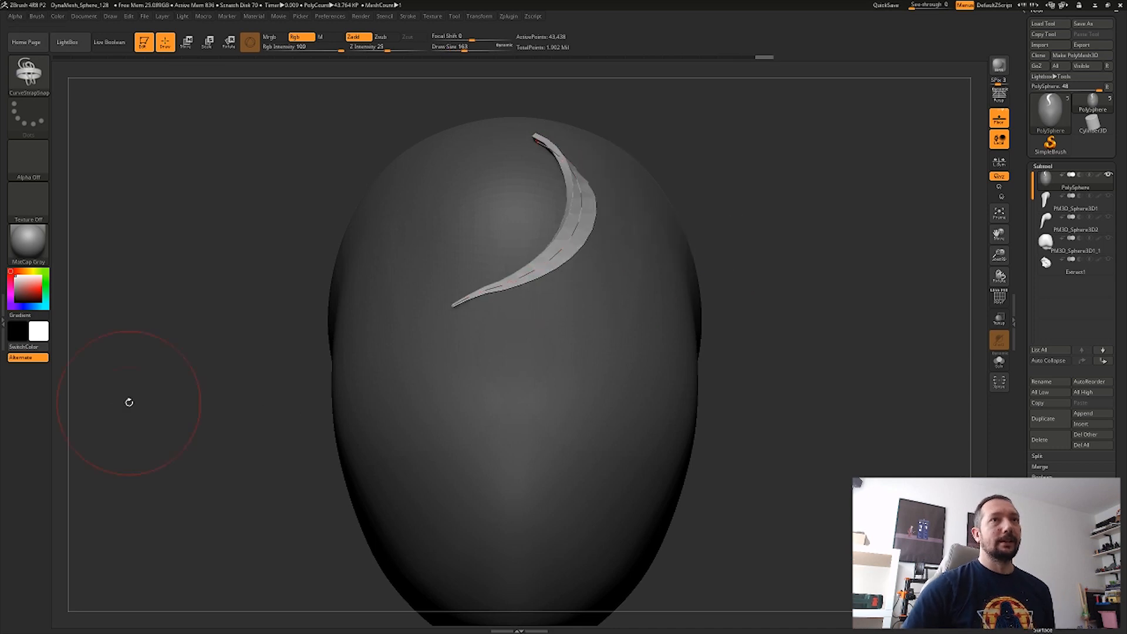
pyautogui.click(402, 15)
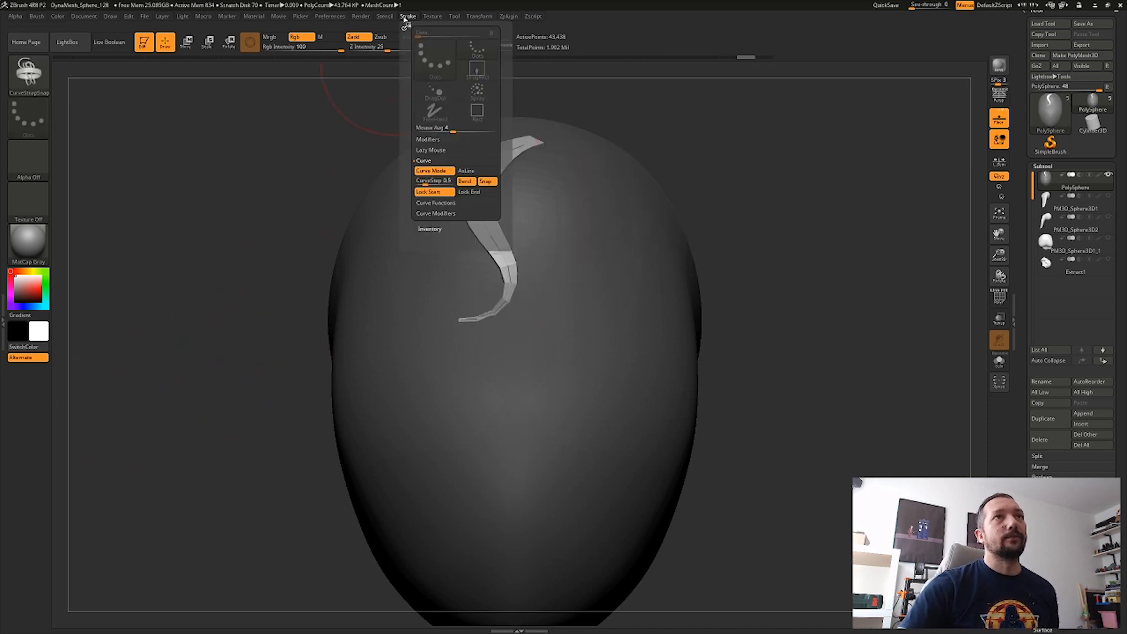
pyautogui.moveTo(487, 193)
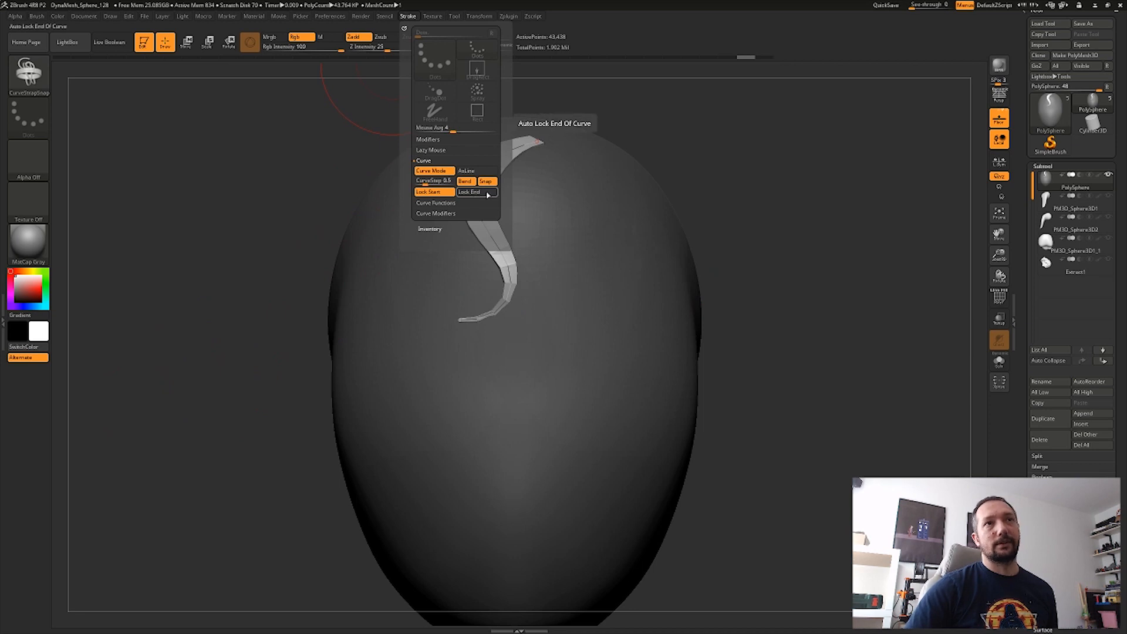
pyautogui.click(477, 192)
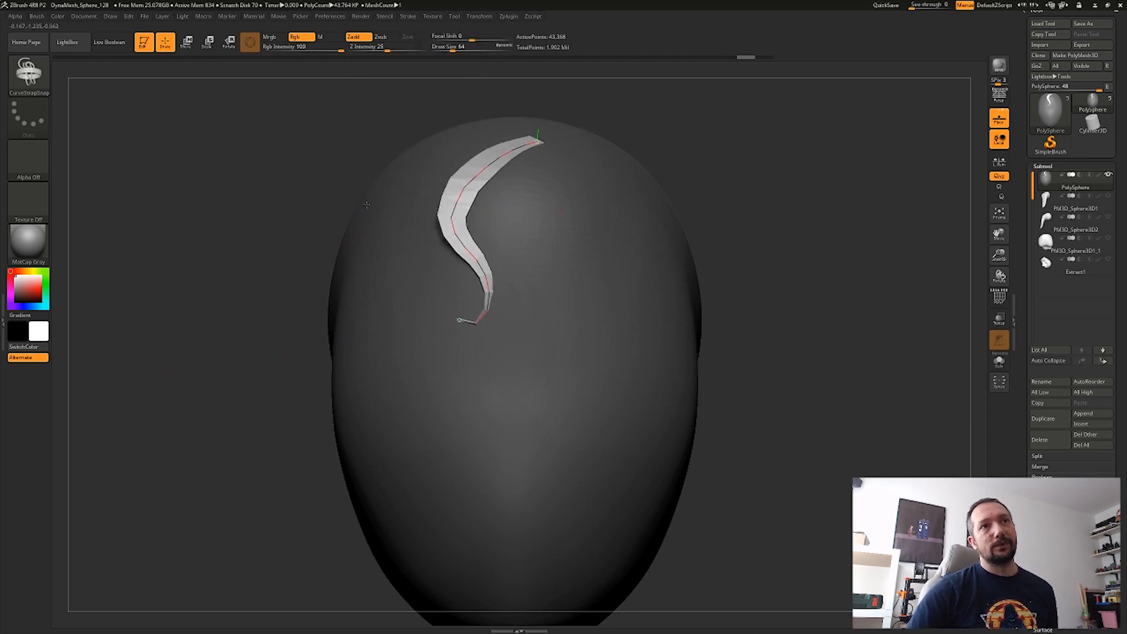
pyautogui.moveTo(474, 319); pyautogui.dragTo(457, 309)
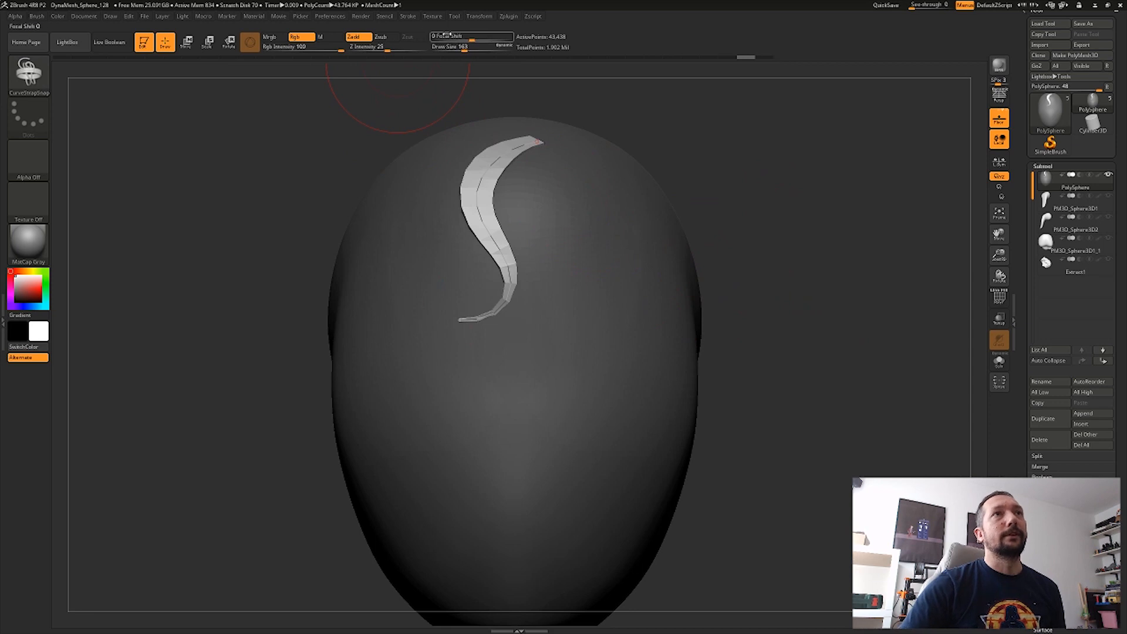
pyautogui.click(411, 16)
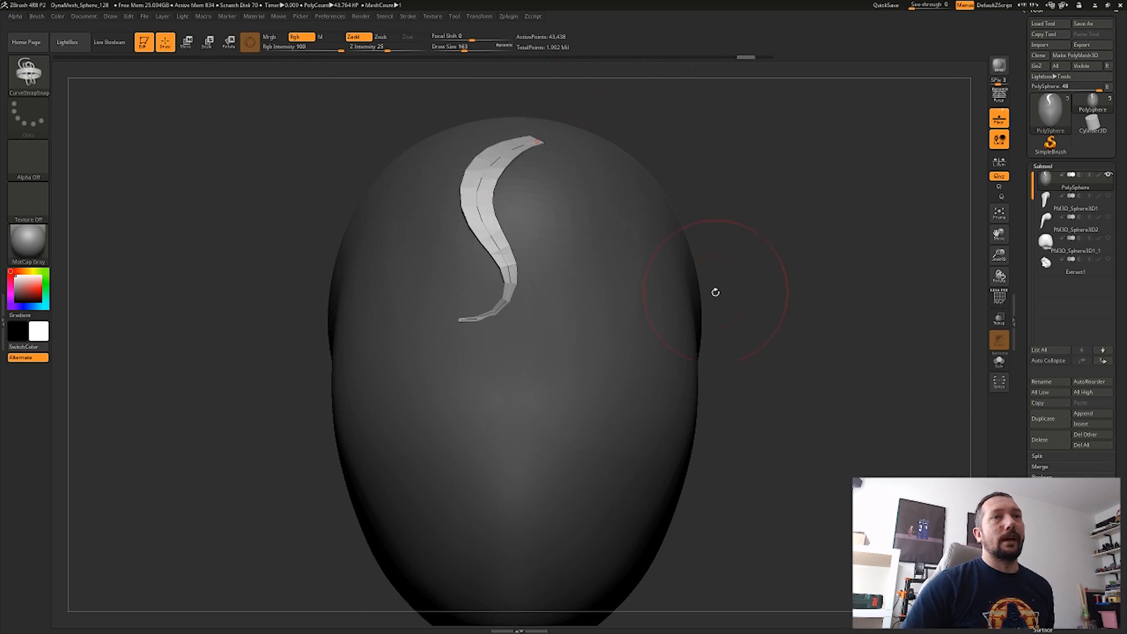
pyautogui.moveTo(617, 221)
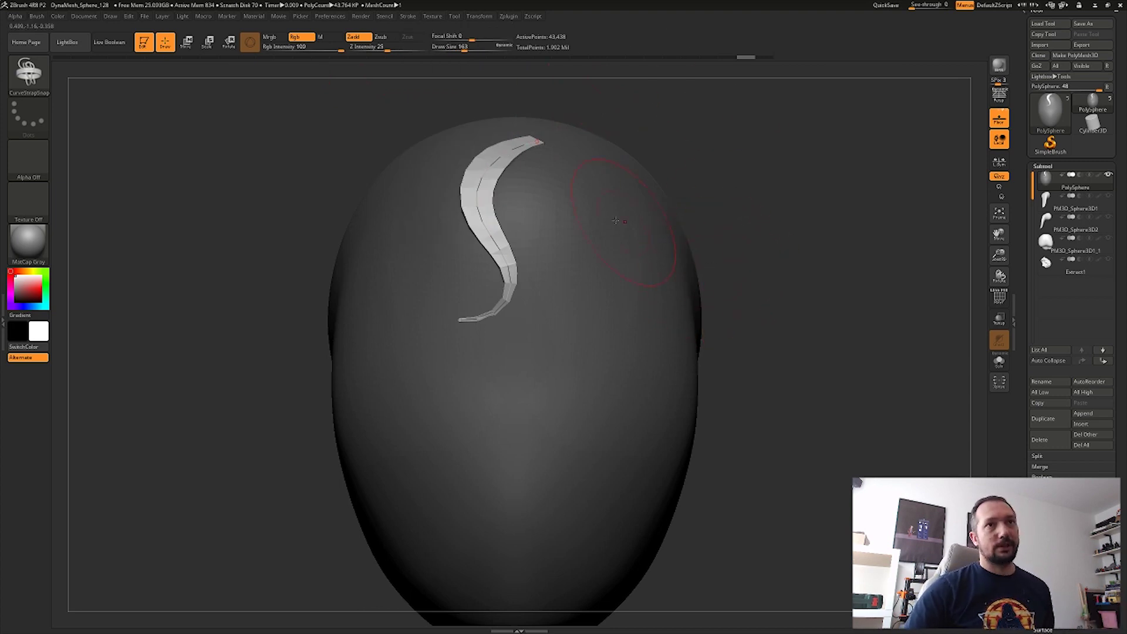
pyautogui.moveTo(598, 238)
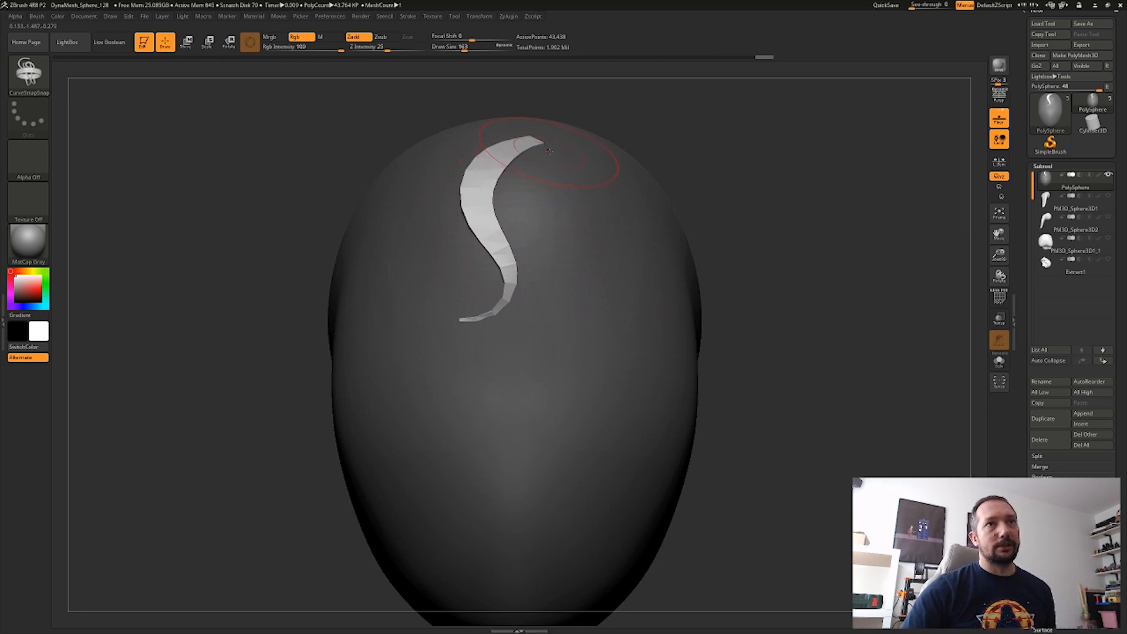
# Step: Draw a second S-ribbon, another strap, and one ribbon crossing over the others
pyautogui.moveTo(550, 144); pyautogui.dragTo(531, 370)
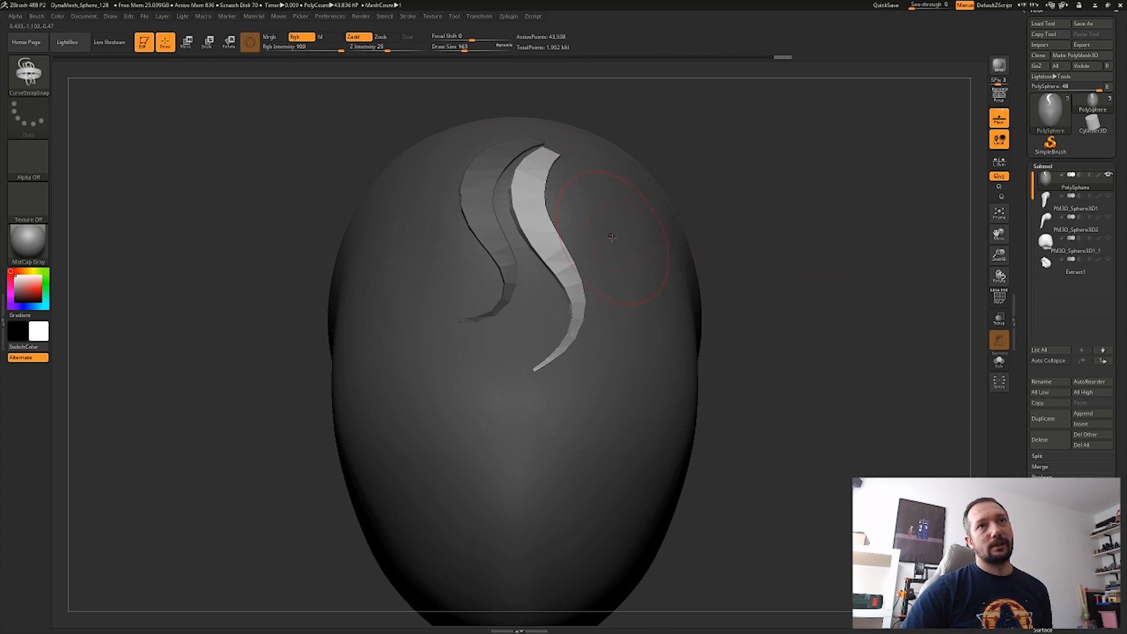
pyautogui.moveTo(611, 237); pyautogui.dragTo(607, 147)
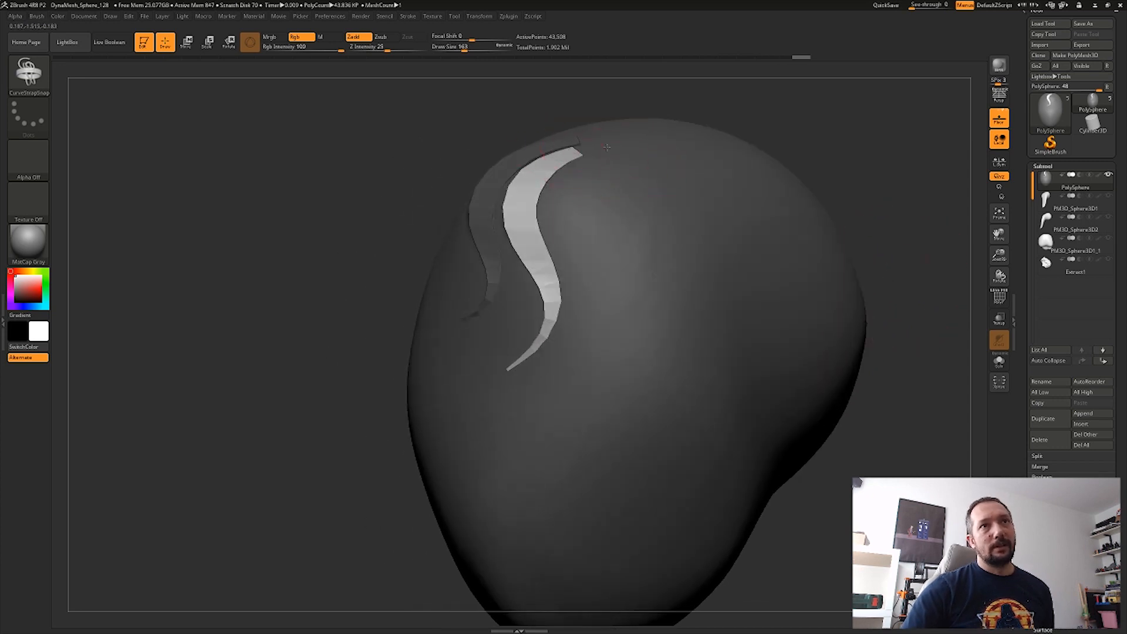
pyautogui.moveTo(600, 142); pyautogui.dragTo(567, 404)
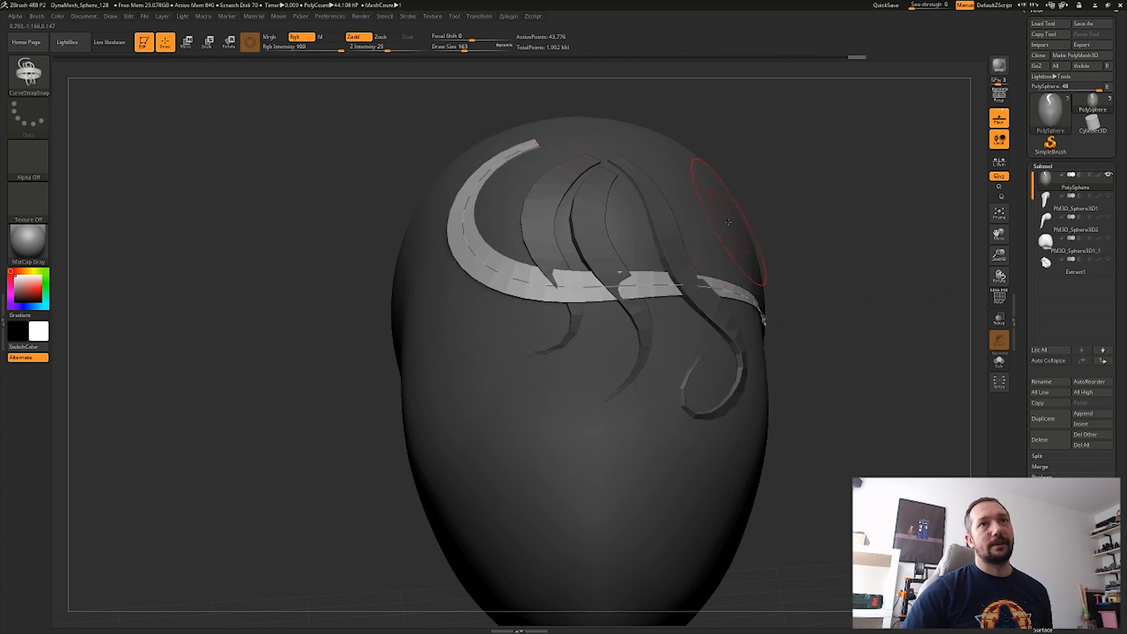
pyautogui.moveTo(691, 176); pyautogui.dragTo(473, 375)
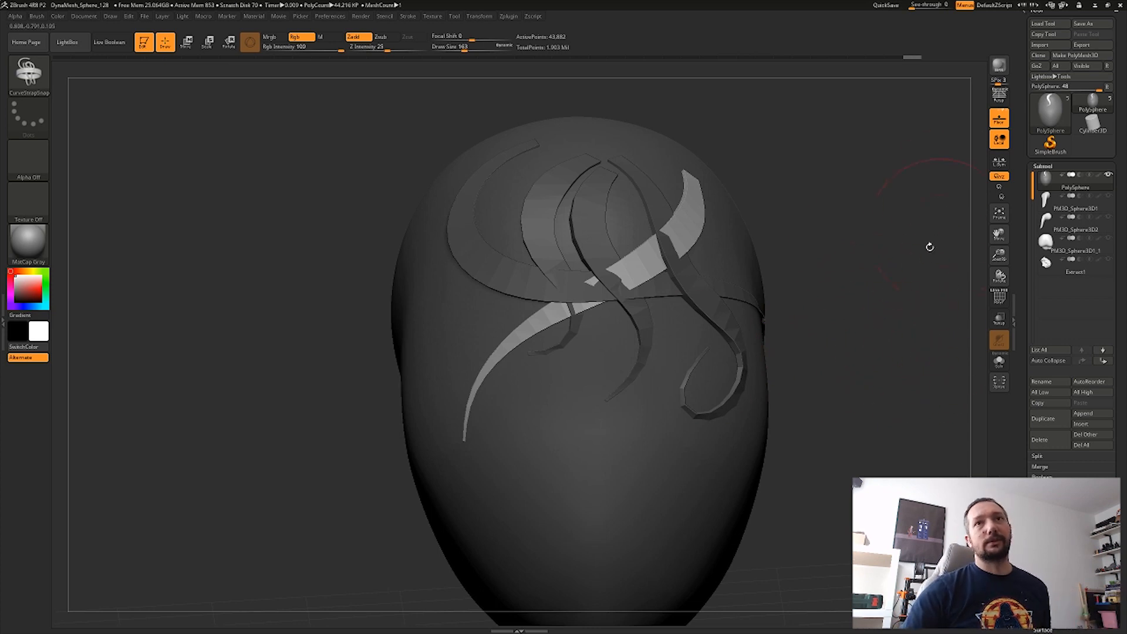
pyautogui.moveTo(795, 264)
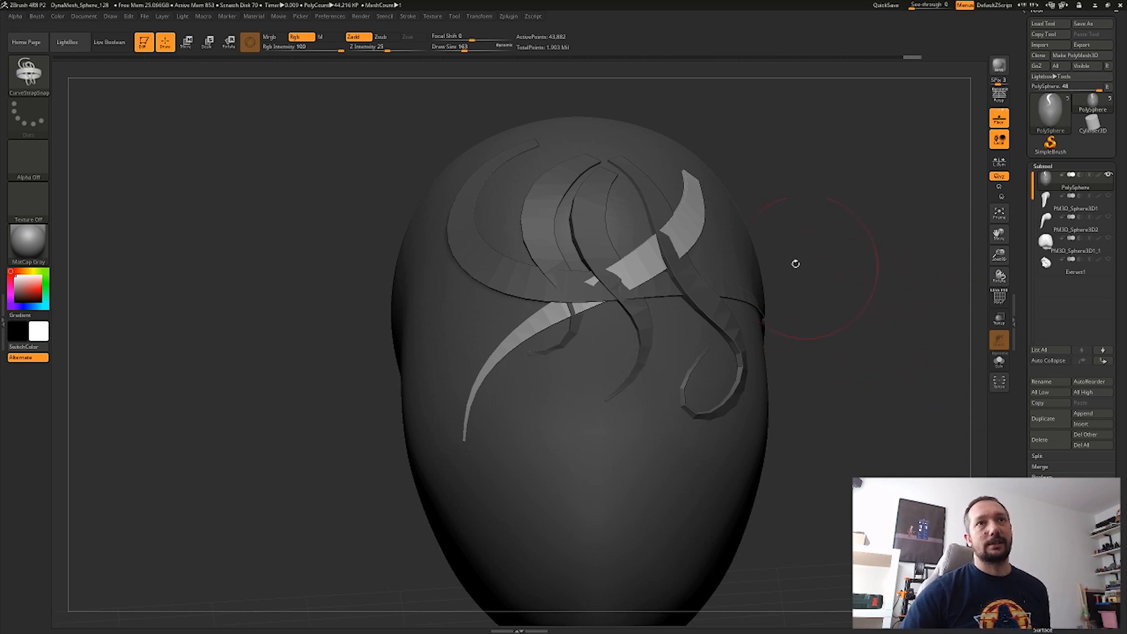
pyautogui.moveTo(882, 301)
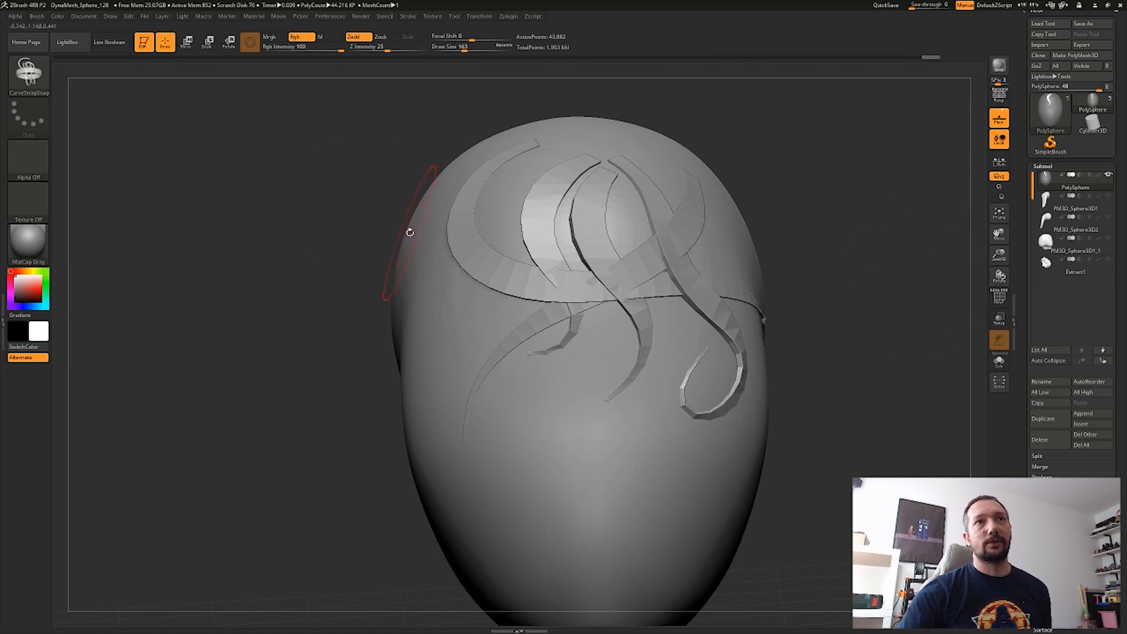
pyautogui.moveTo(938, 170)
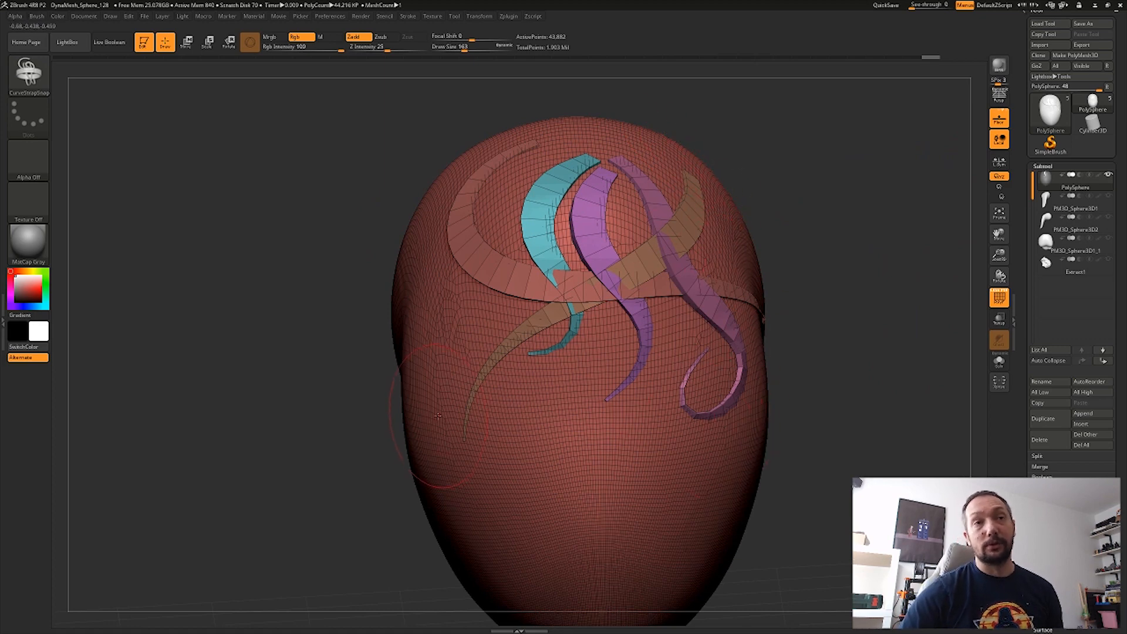
pyautogui.moveTo(952, 379)
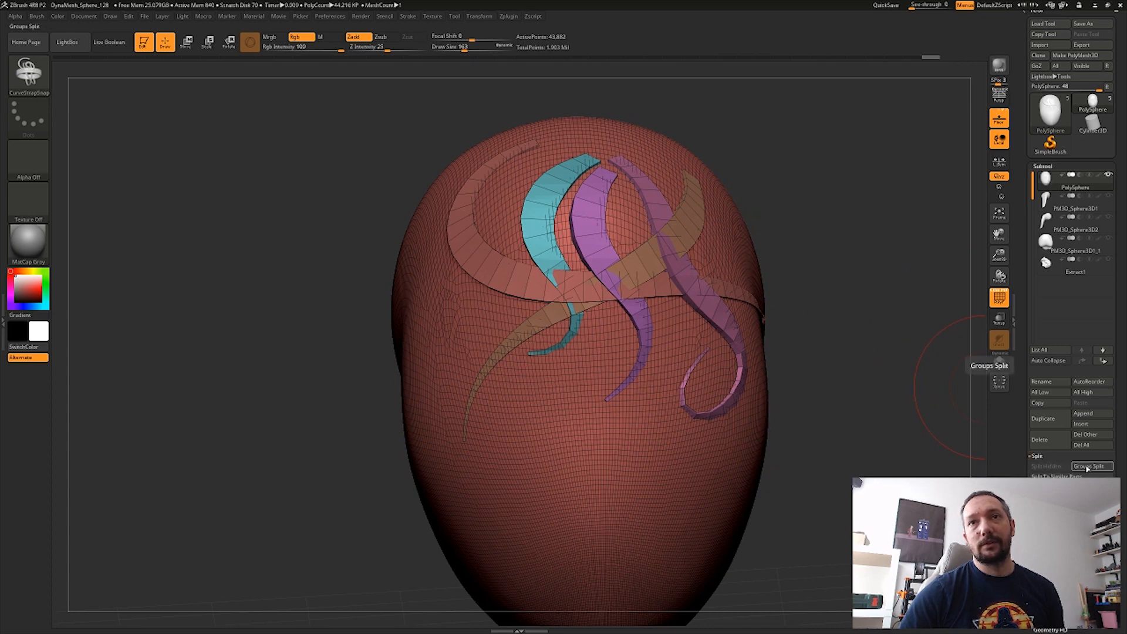
# Step: Run Groups Split to break the ribbon mesh into per-polygroup subtools
pyautogui.click(1091, 466)
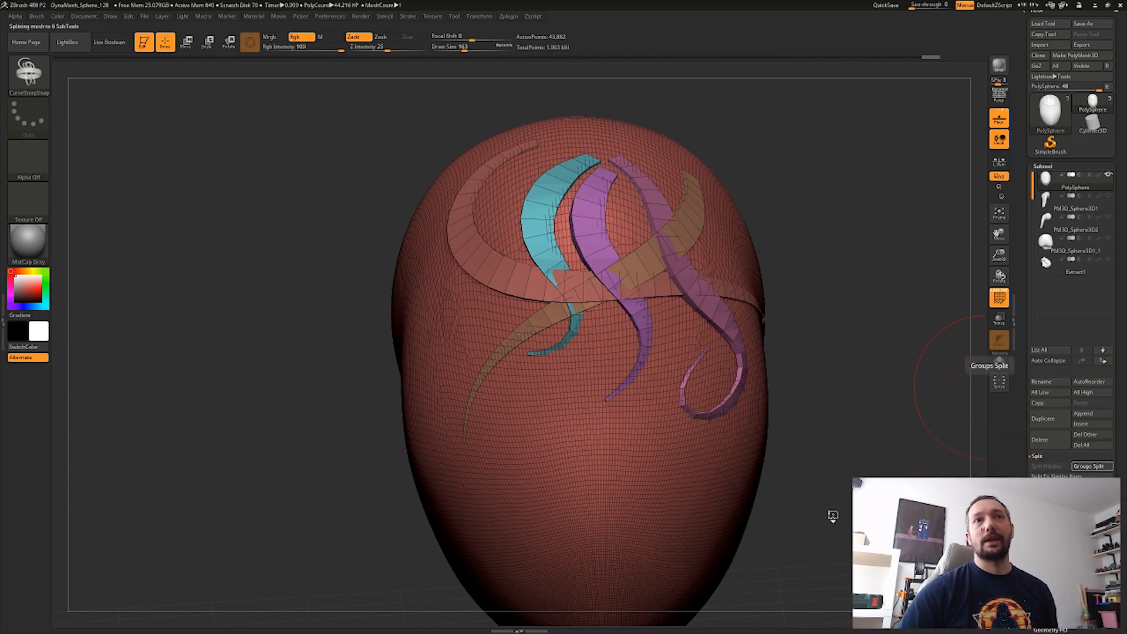
pyautogui.click(1092, 466)
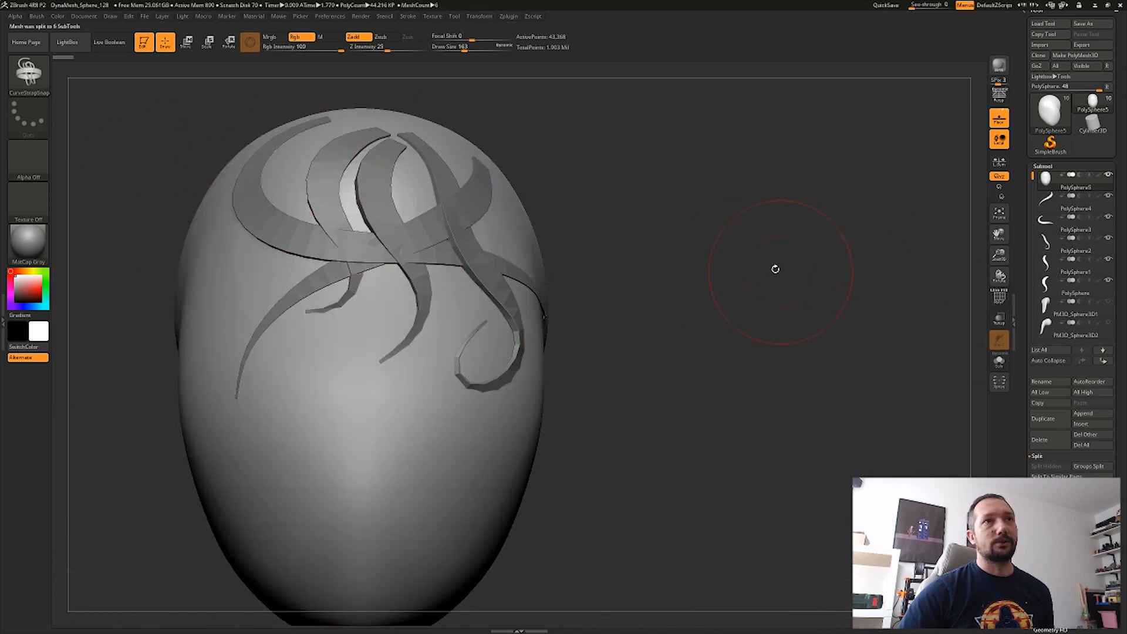
# Step: With the Move brush, drag a split ribbon strand into a more prominent position
pyautogui.moveTo(775, 269); pyautogui.dragTo(686, 240)
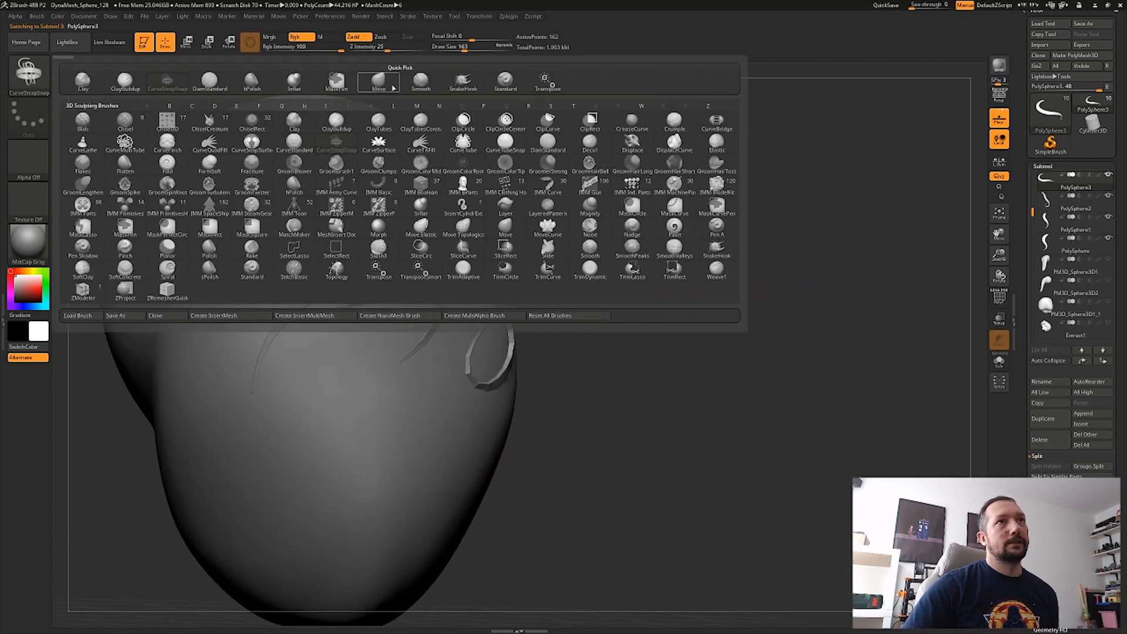
pyautogui.click(381, 84)
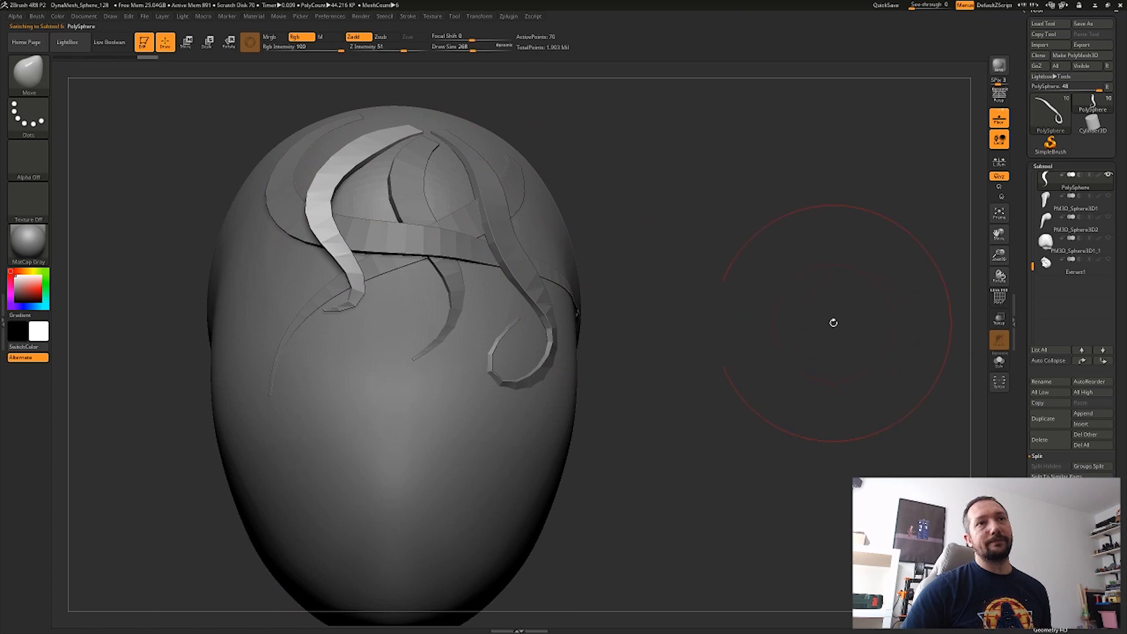
pyautogui.moveTo(782, 311)
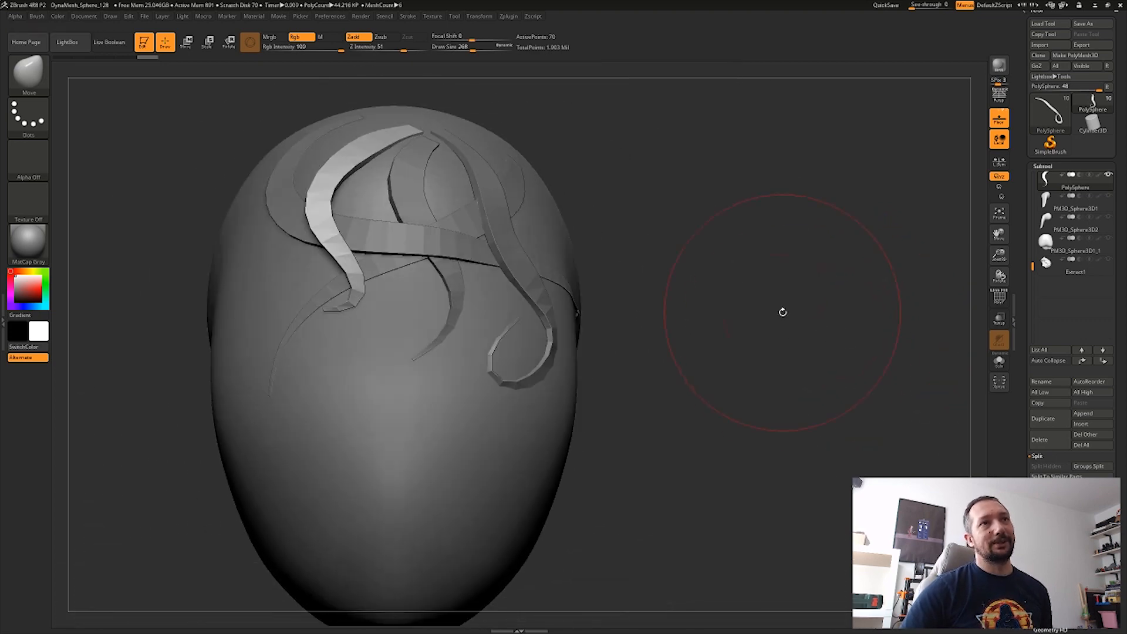
pyautogui.moveTo(782, 311); pyautogui.dragTo(594, 337)
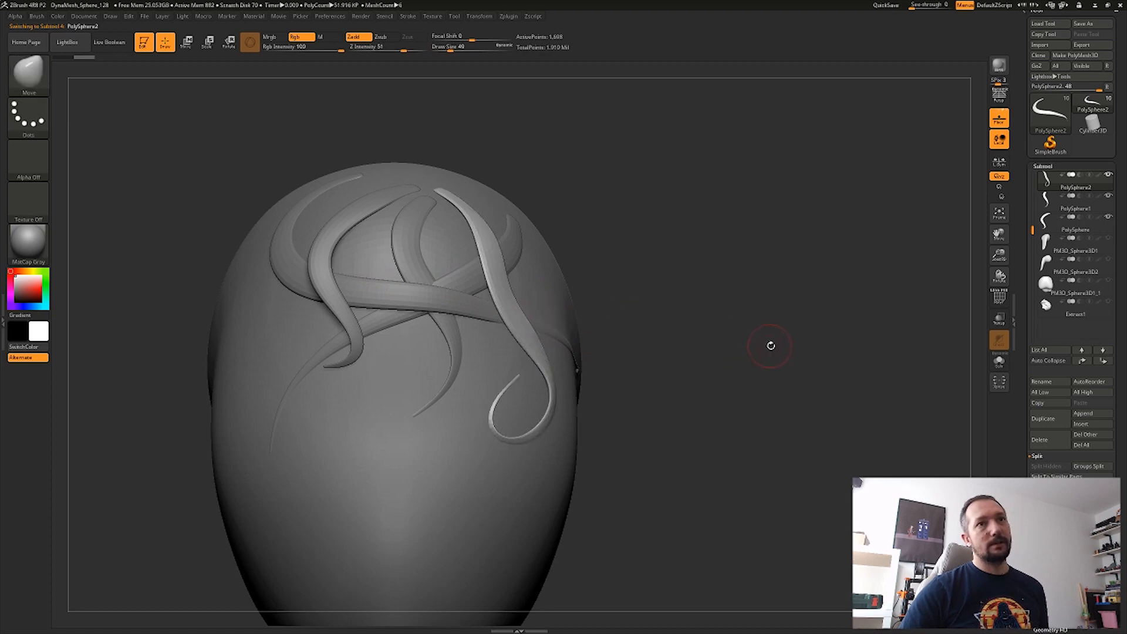
pyautogui.moveTo(164, 146)
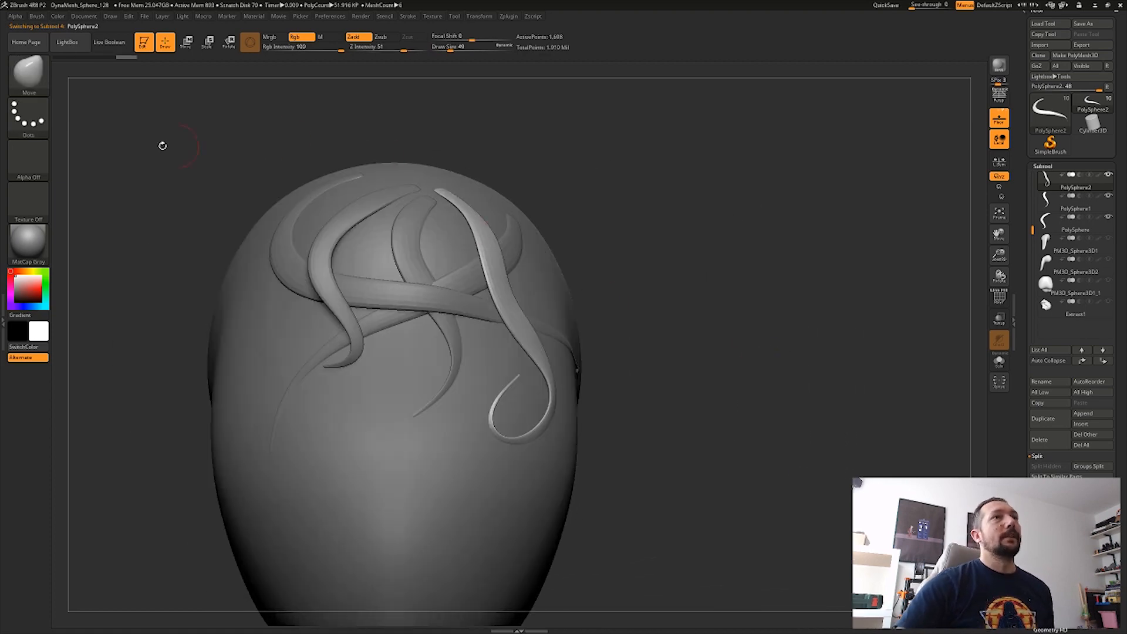
pyautogui.moveTo(96, 179)
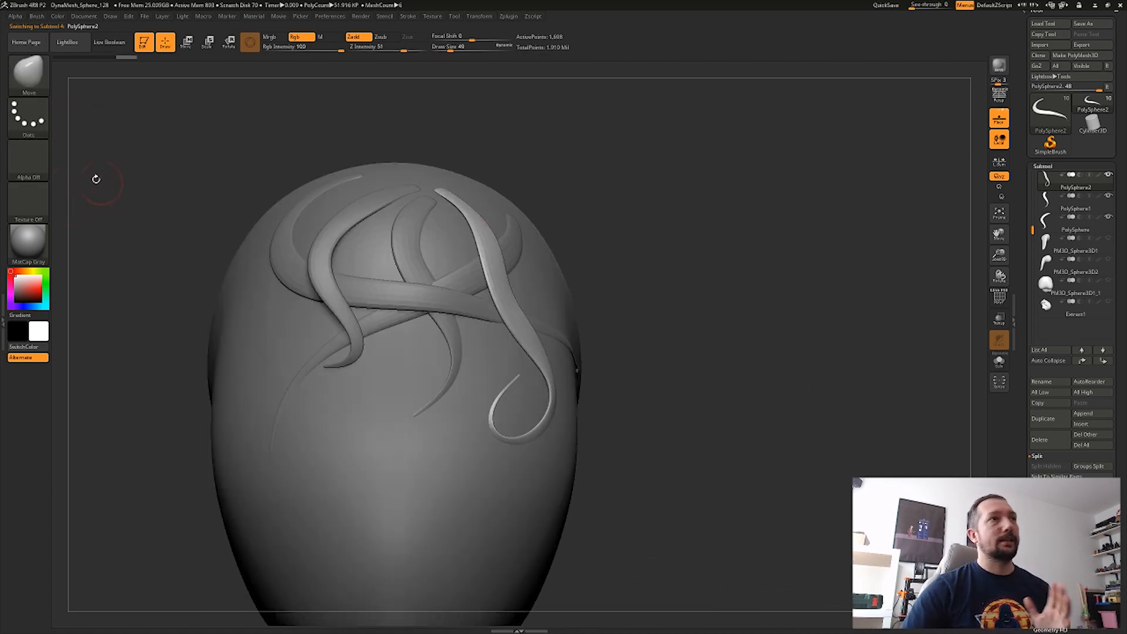